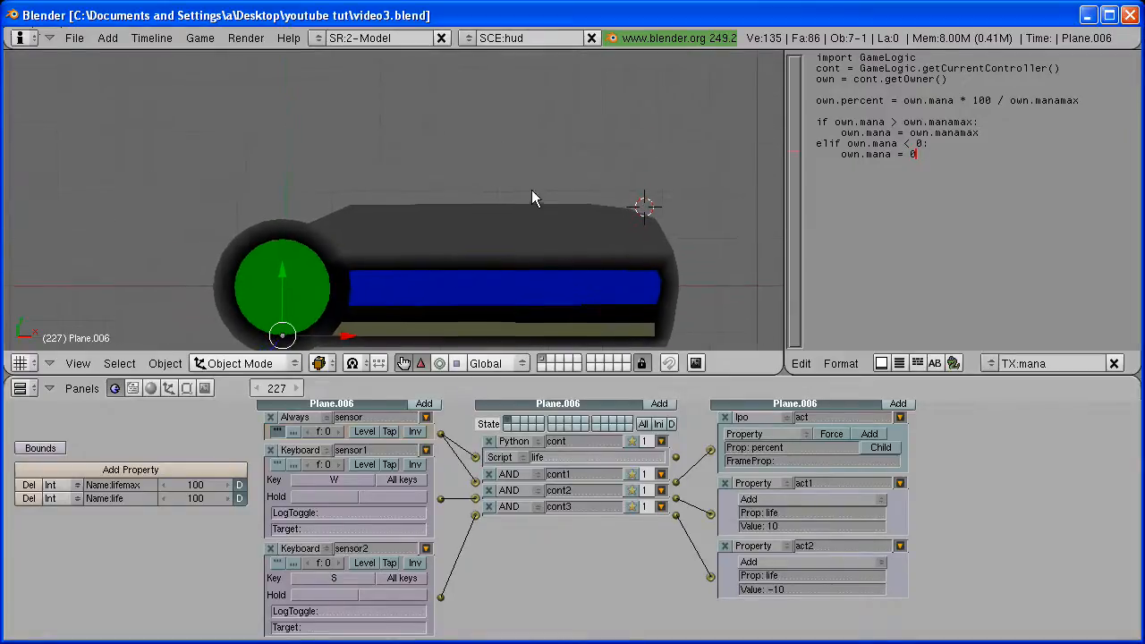
{"action": "mouse_move", "coordinate": [522, 244]}
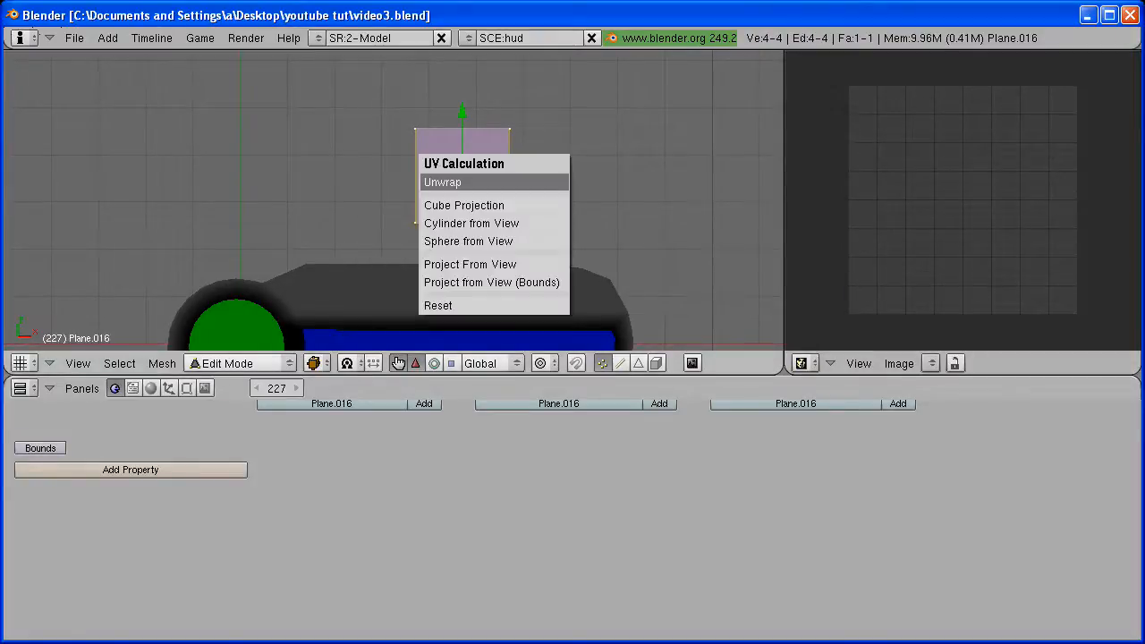
Step: Unwrap the new square plane's face into UV coordinates
{"action": "left_click", "coordinate": [442, 182]}
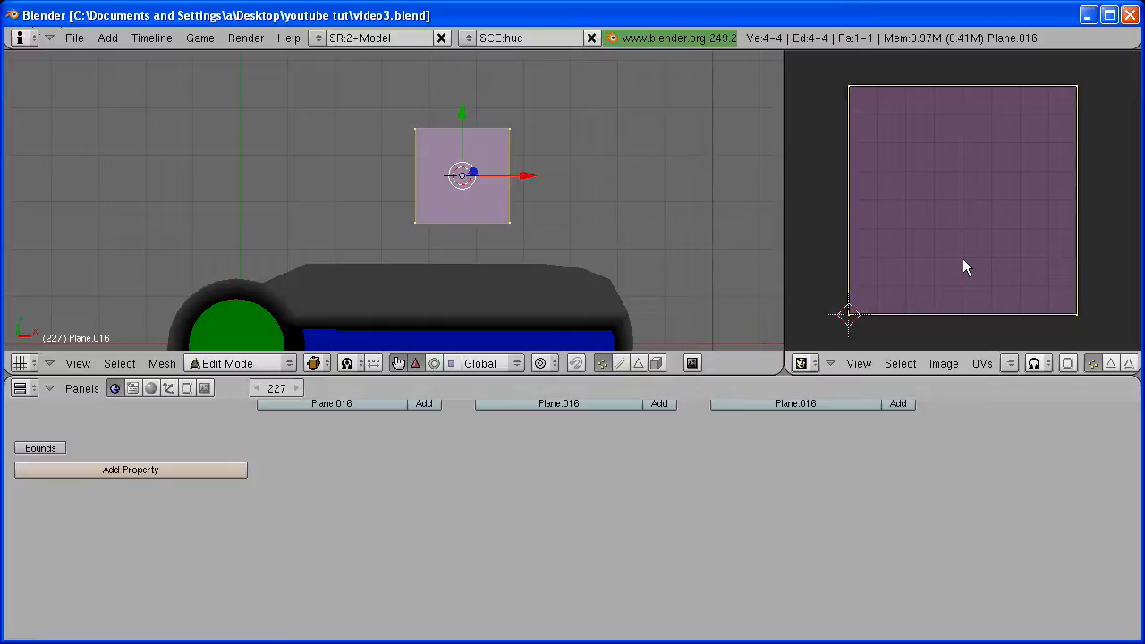
{"action": "mouse_move", "coordinate": [952, 331]}
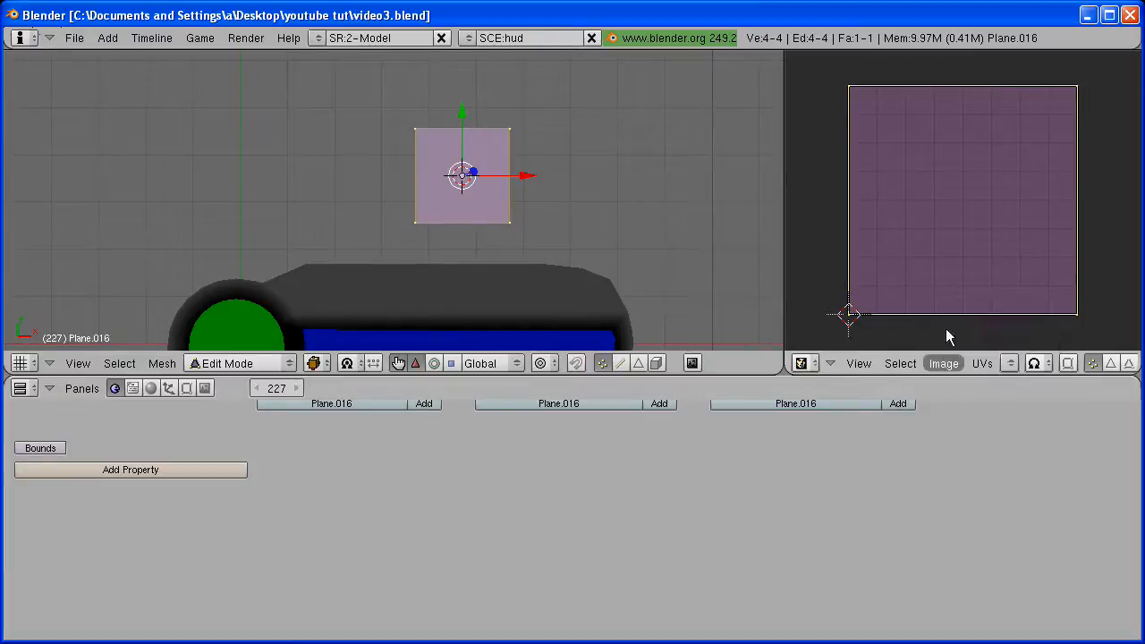
Step: Browse to the Desktop textures folder and load arialbd.tga onto the plane's UVs
{"action": "left_click", "coordinate": [943, 361]}
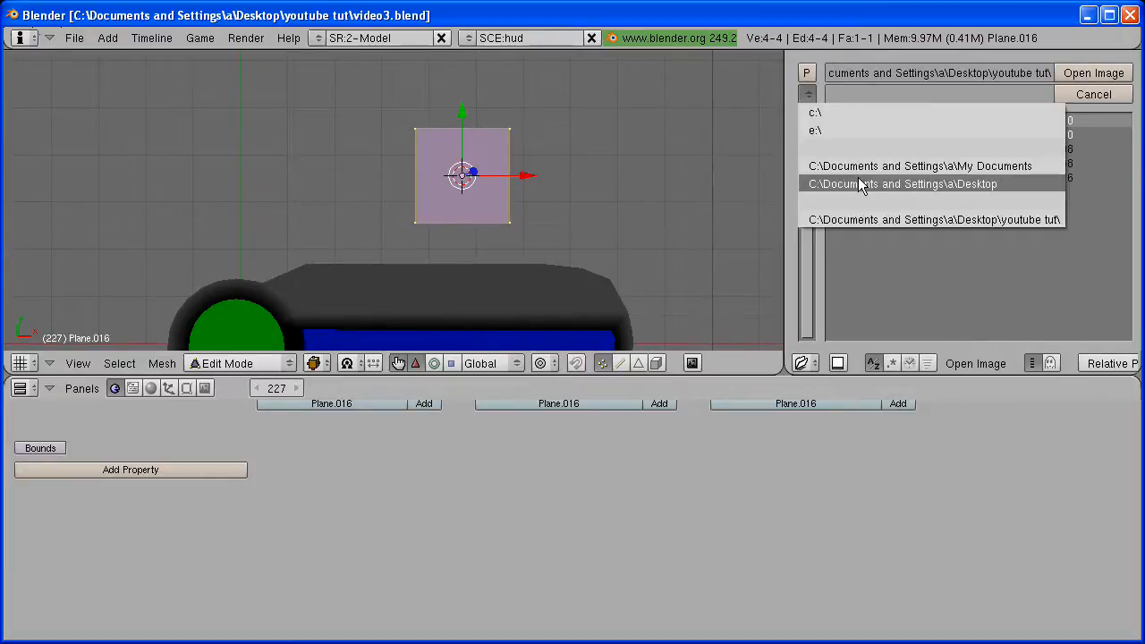
{"action": "left_click", "coordinate": [902, 183]}
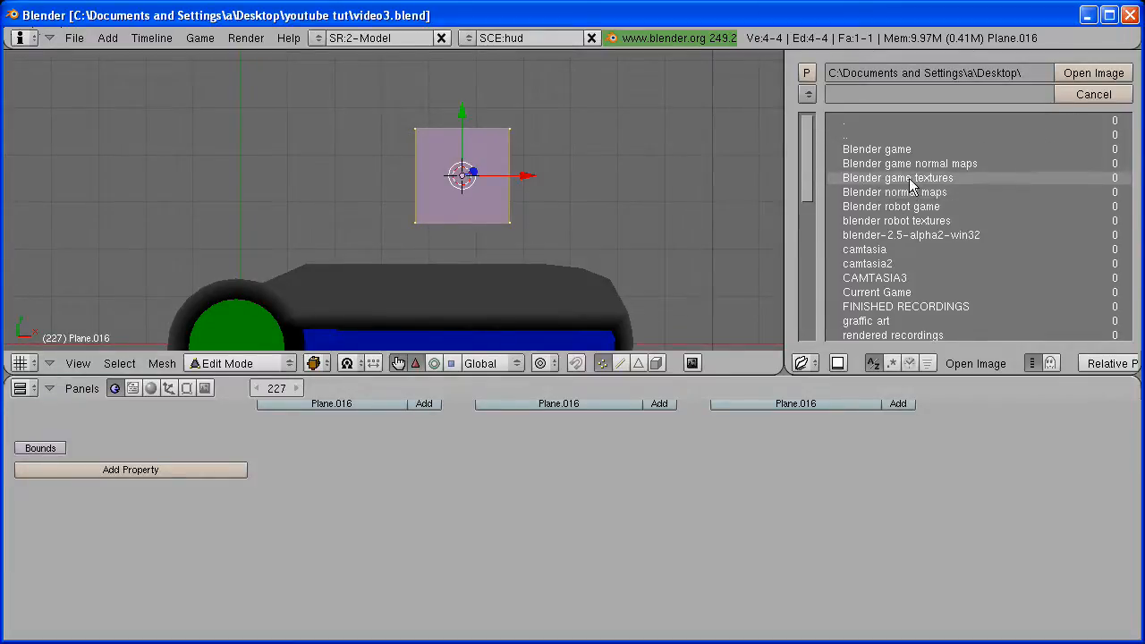
{"action": "double_click", "coordinate": [898, 177]}
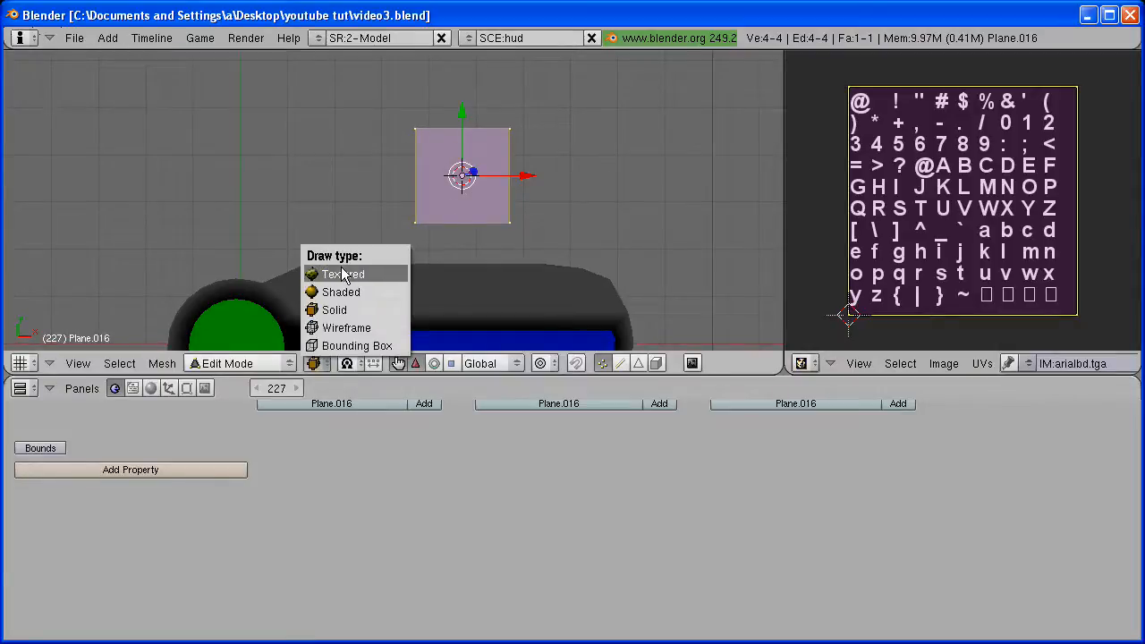
Step: Switch the viewport to Textured draw type so the plane shows the @ glyph
{"action": "left_click", "coordinate": [343, 274]}
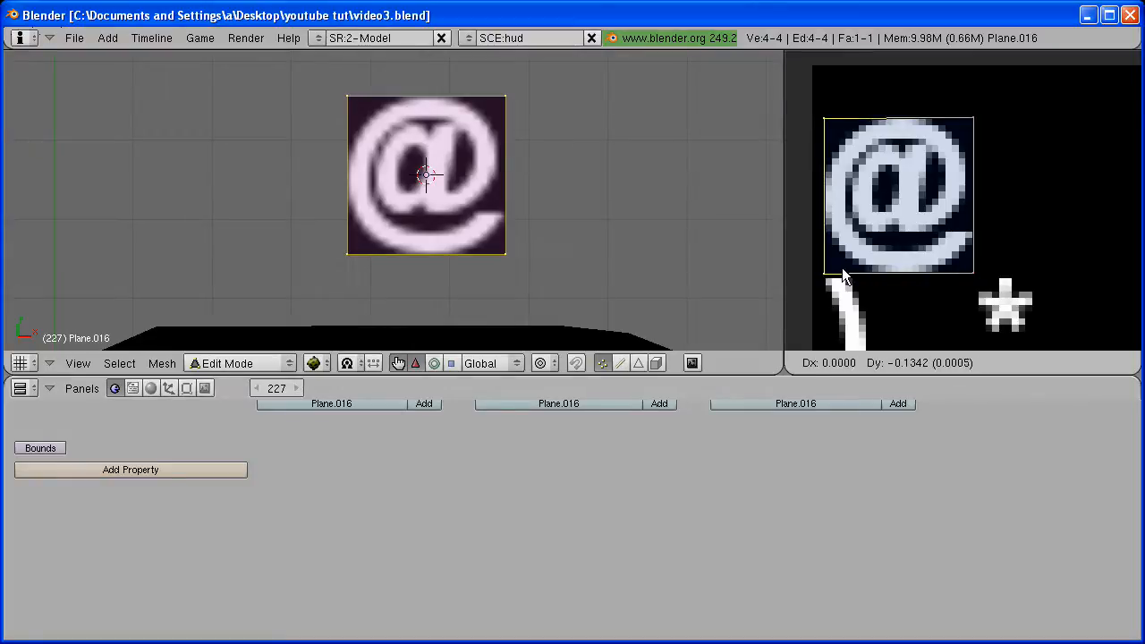
{"action": "right_click", "coordinate": [845, 276]}
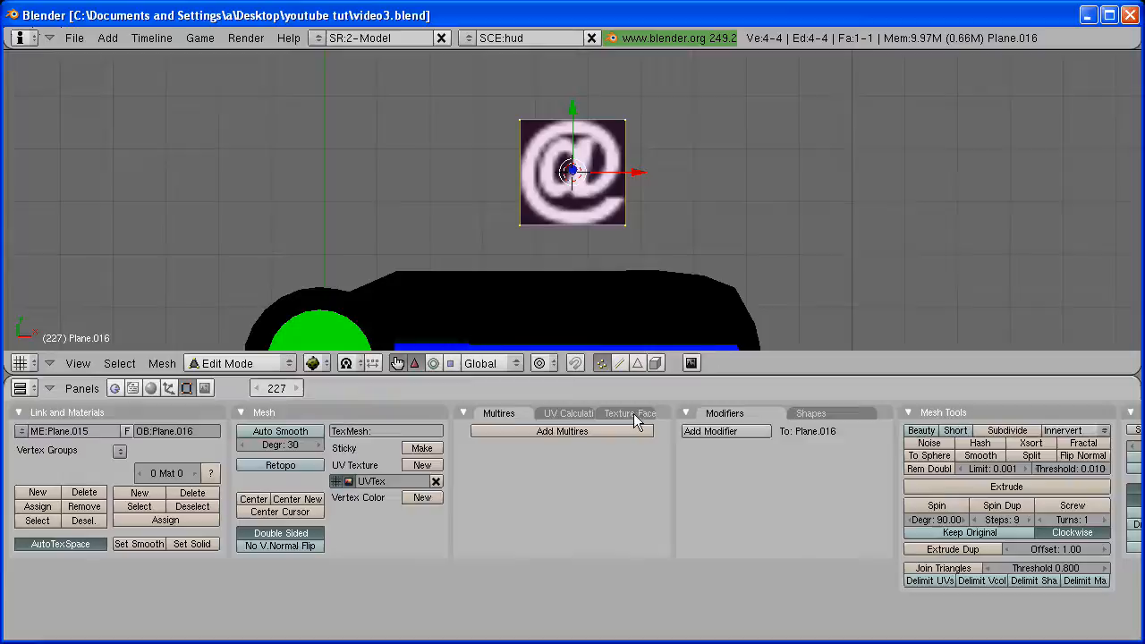
Step: Enable the Text and Alpha face options so the @ glyph renders crisp white
{"action": "left_click", "coordinate": [629, 413]}
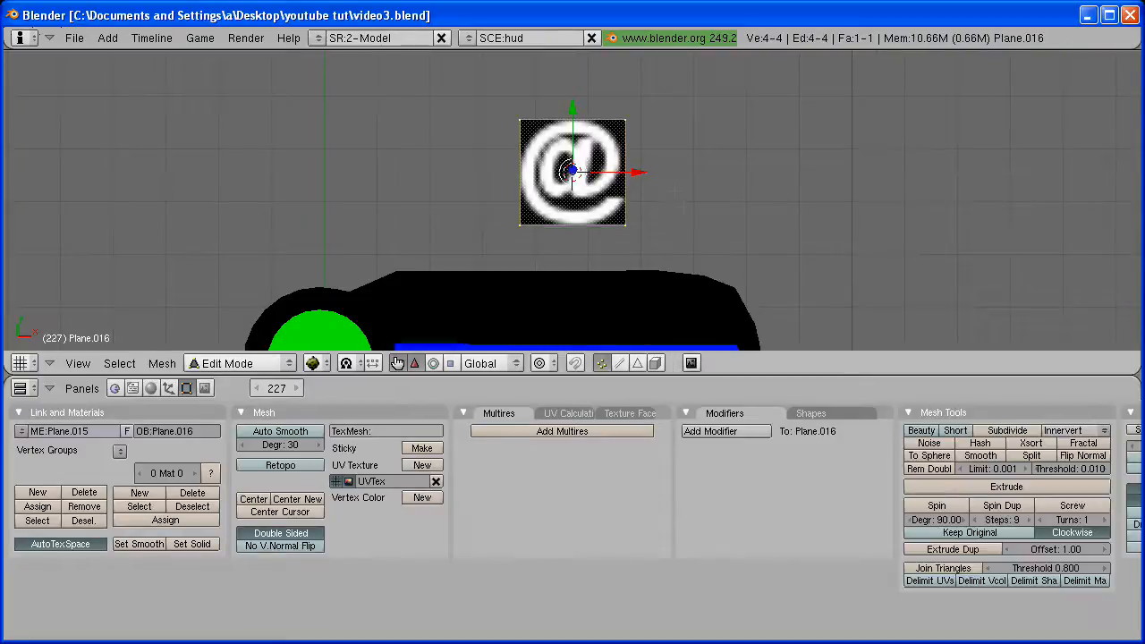
{"action": "mouse_move", "coordinate": [641, 415]}
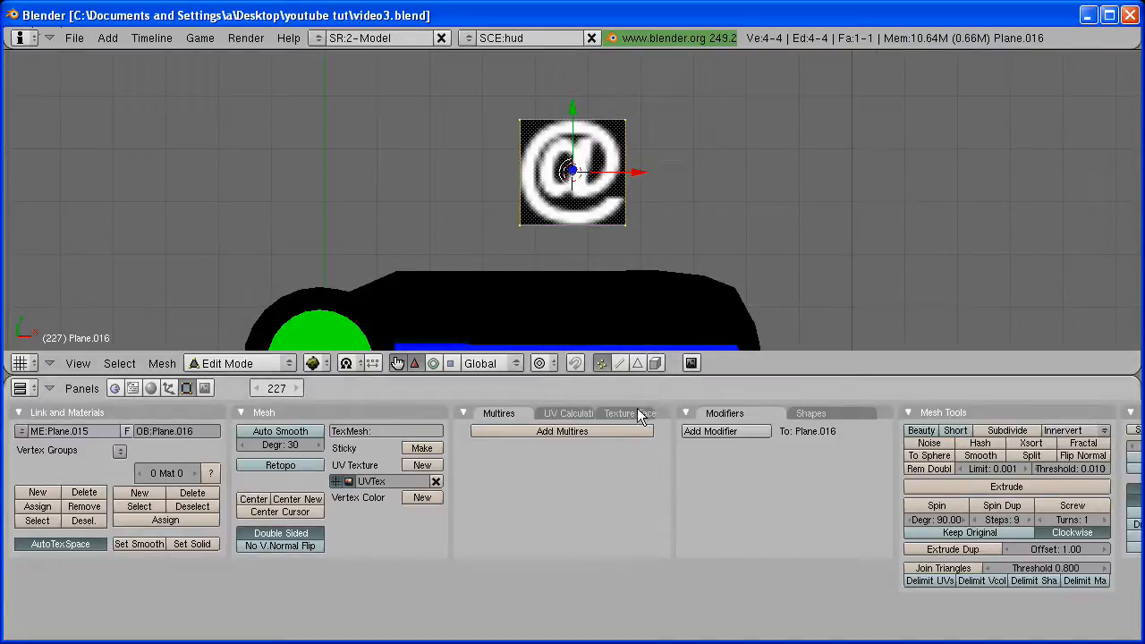
{"action": "left_click", "coordinate": [630, 413]}
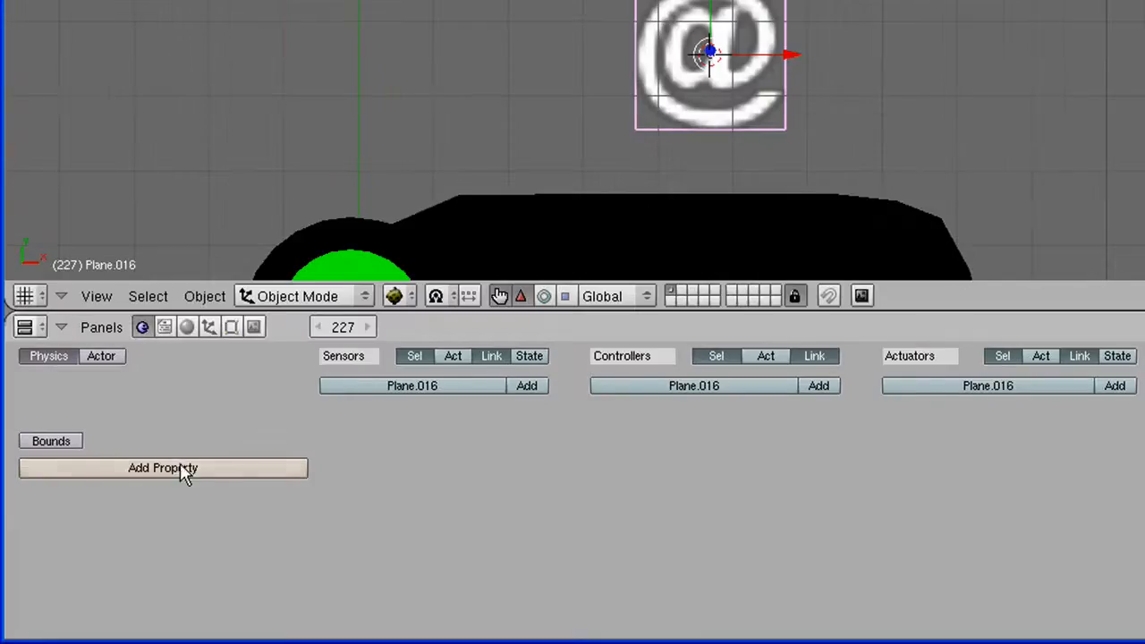
Step: Add an integer game property named Text to the plane and start an Always sensor
{"action": "left_click", "coordinate": [163, 469]}
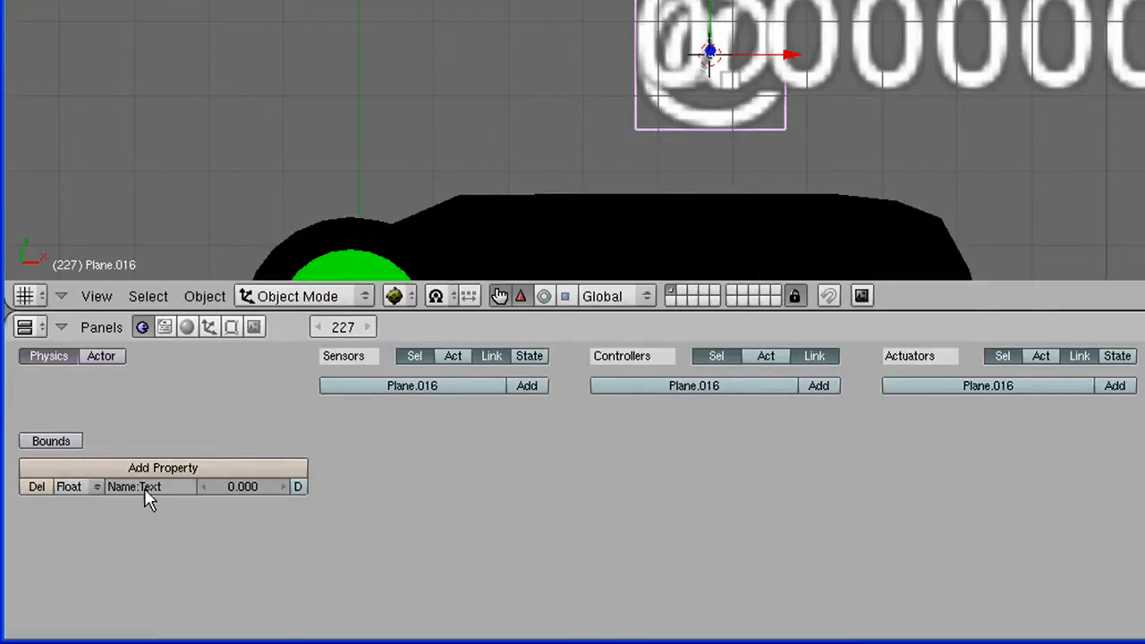
{"action": "mouse_move", "coordinate": [93, 483]}
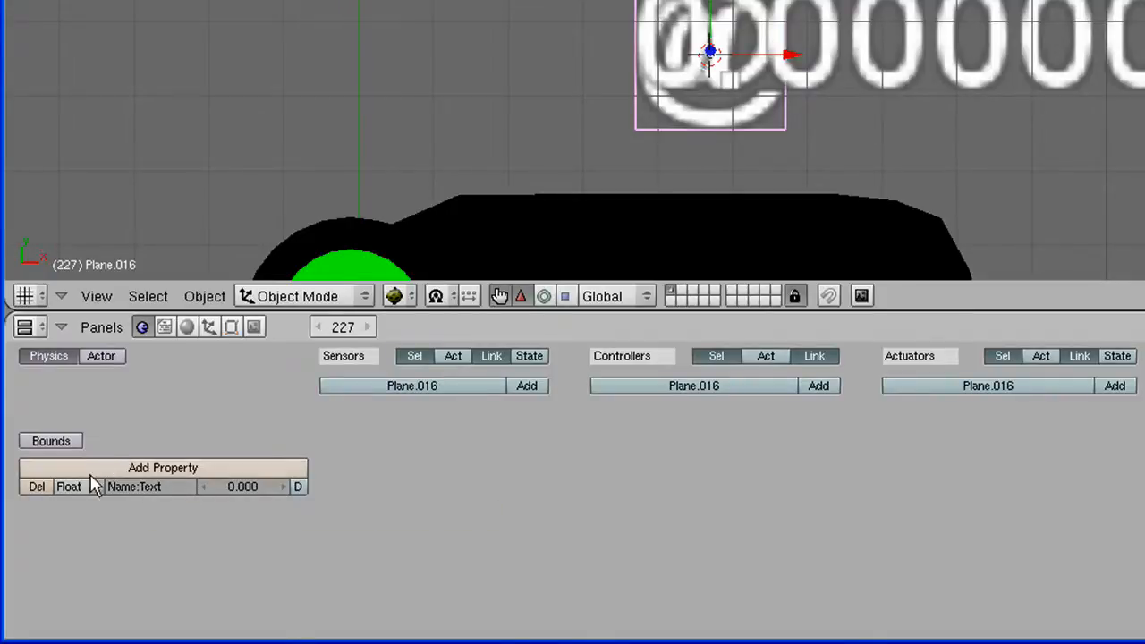
{"action": "left_click", "coordinate": [68, 487]}
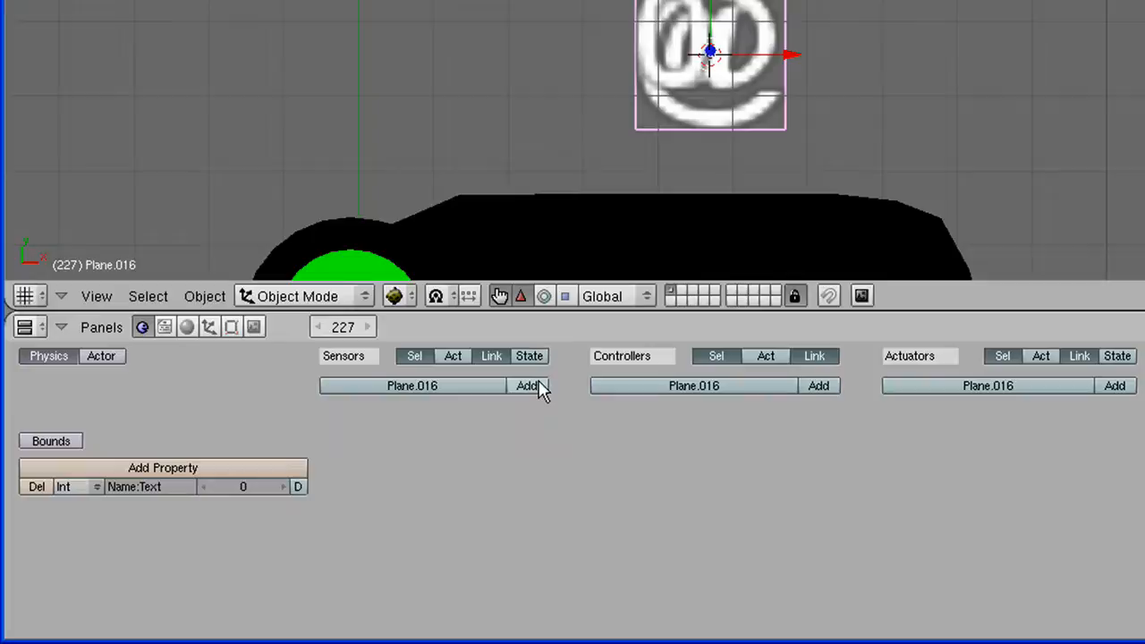
{"action": "left_click", "coordinate": [526, 386]}
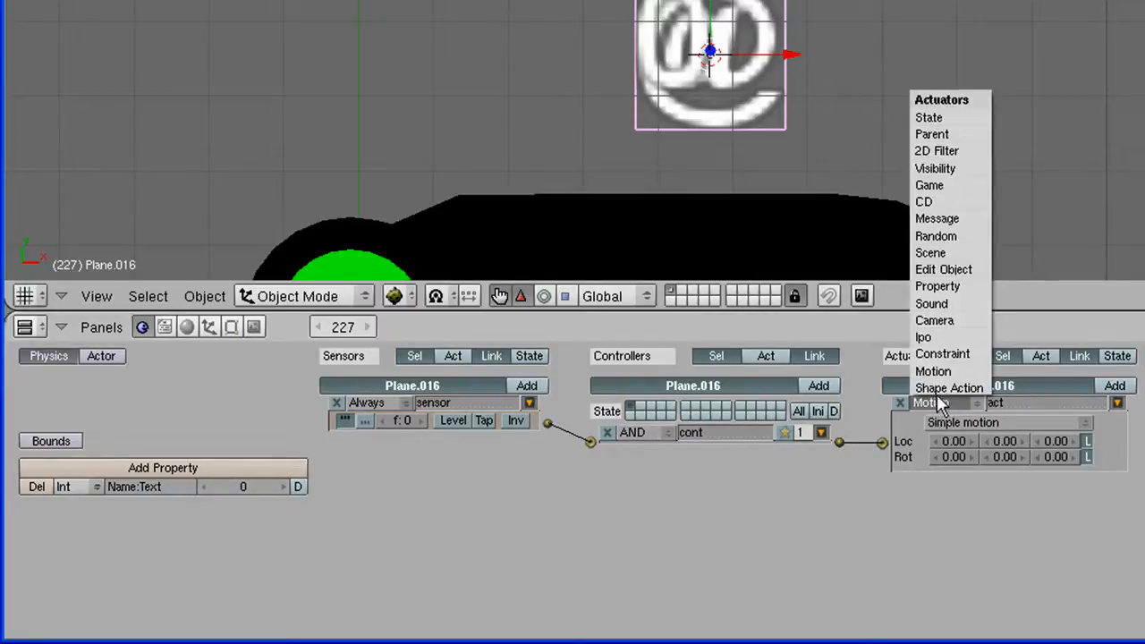
Step: Make the actuator a Property actuator in Copy mode targeting Text
{"action": "left_click", "coordinate": [938, 287]}
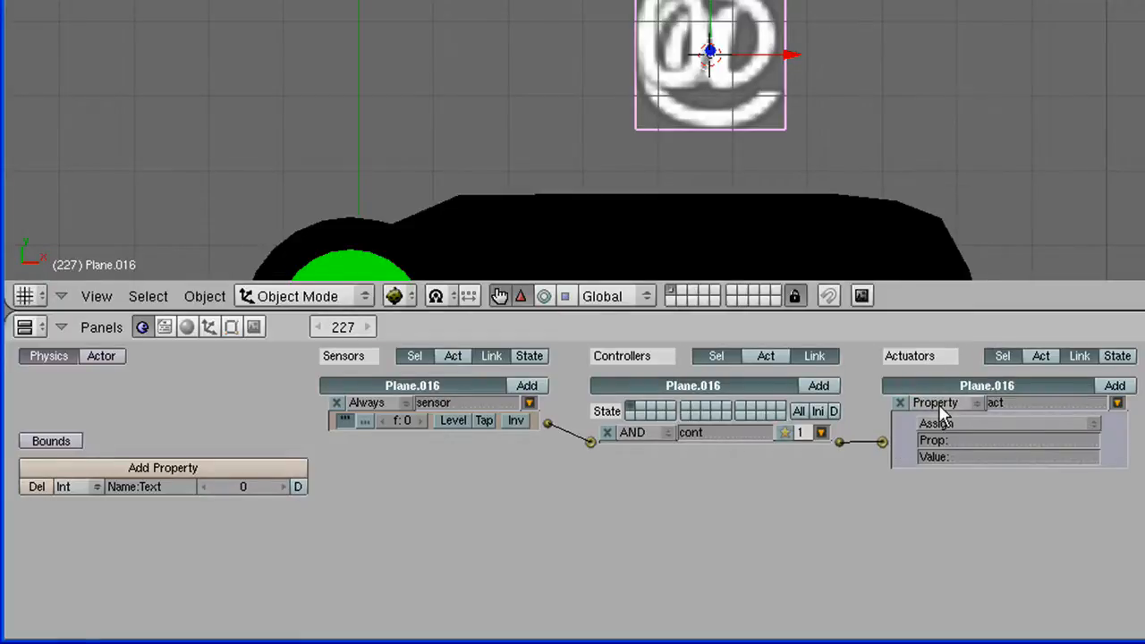
{"action": "left_click", "coordinate": [934, 422]}
{"action": "type", "text": "Text"}
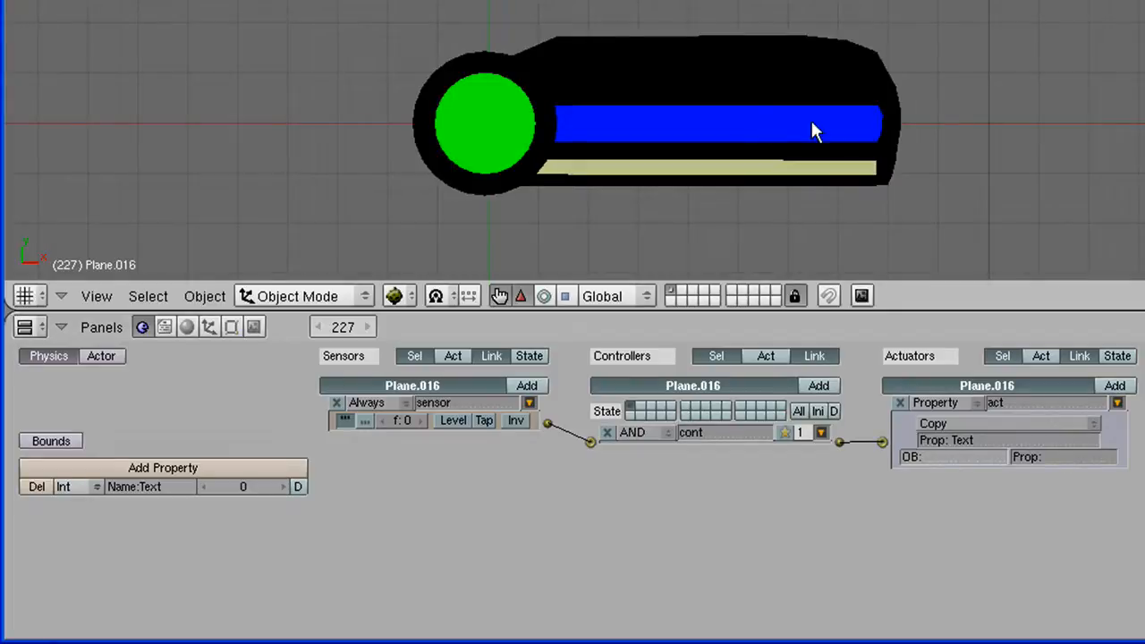
{"action": "mouse_move", "coordinate": [827, 247]}
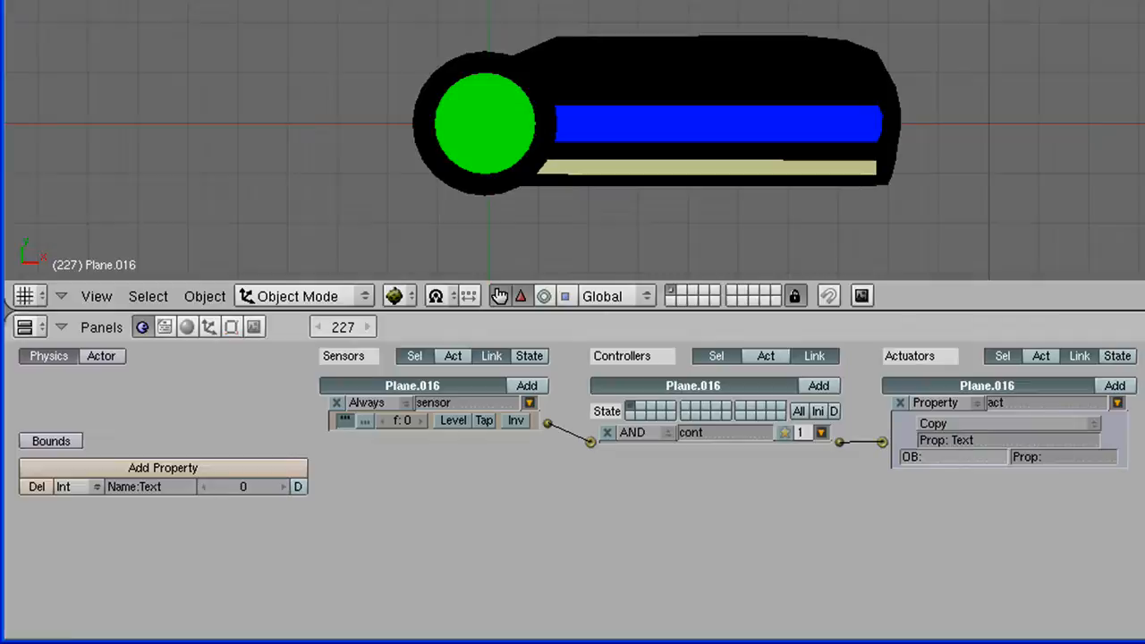
{"action": "mouse_move", "coordinate": [635, 100]}
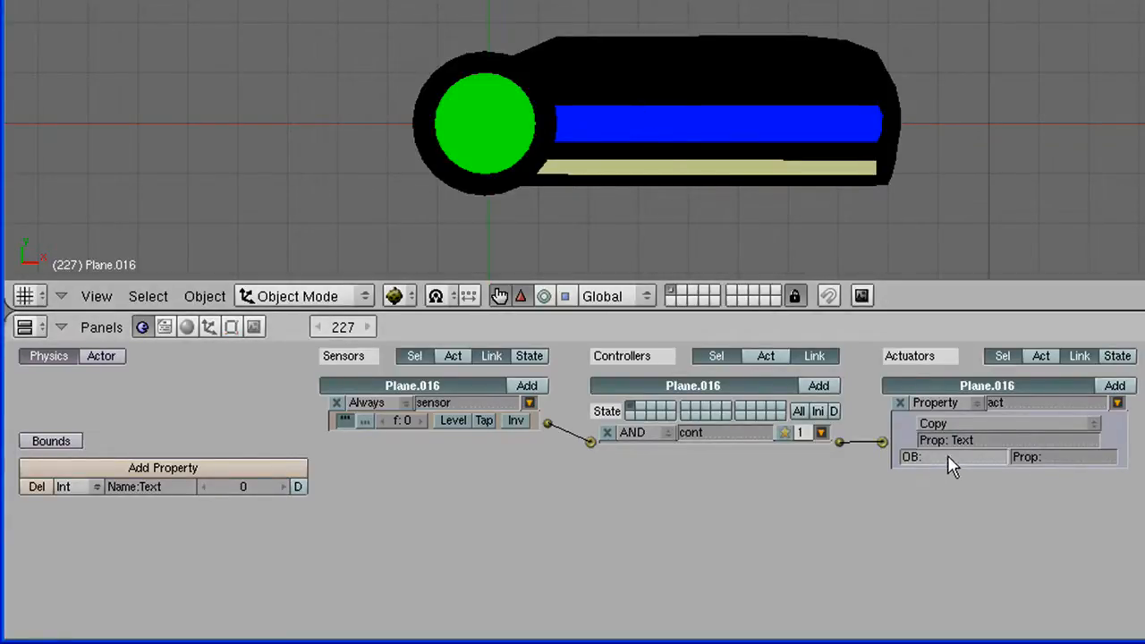
{"action": "mouse_move", "coordinate": [1059, 469]}
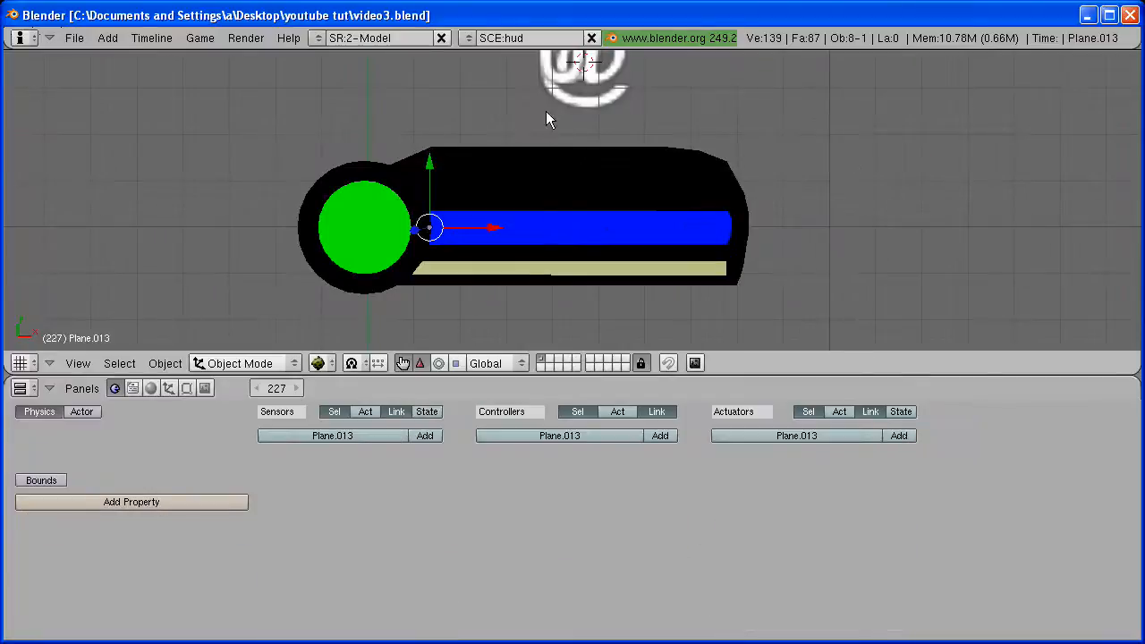
{"action": "mouse_move", "coordinate": [510, 233]}
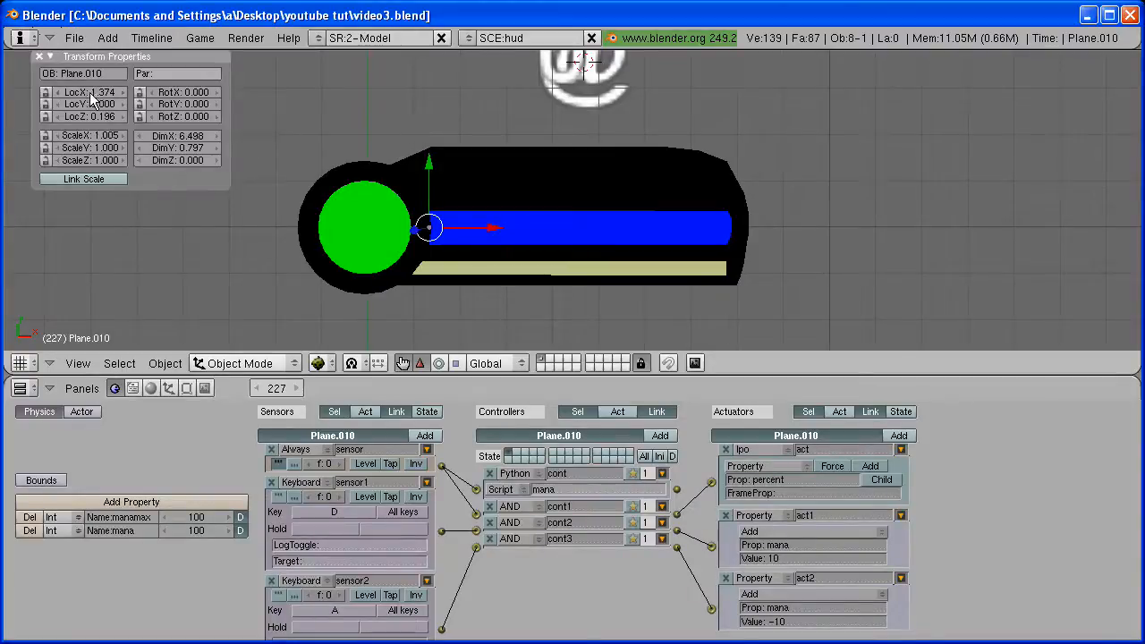
{"action": "left_click", "coordinate": [83, 73]}
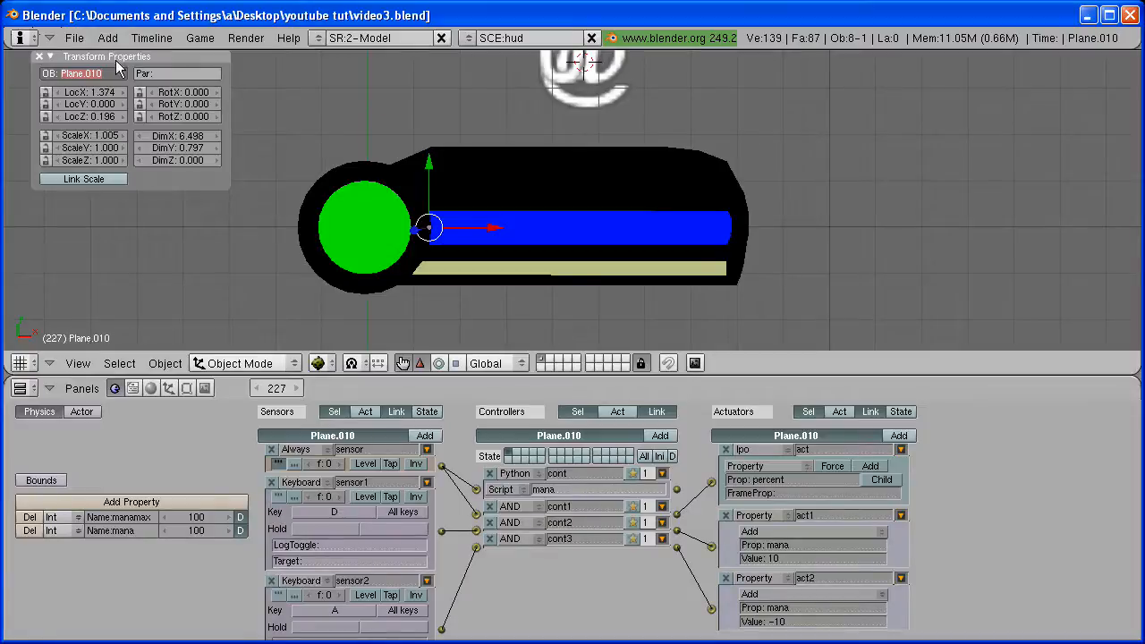
{"action": "mouse_move", "coordinate": [36, 70]}
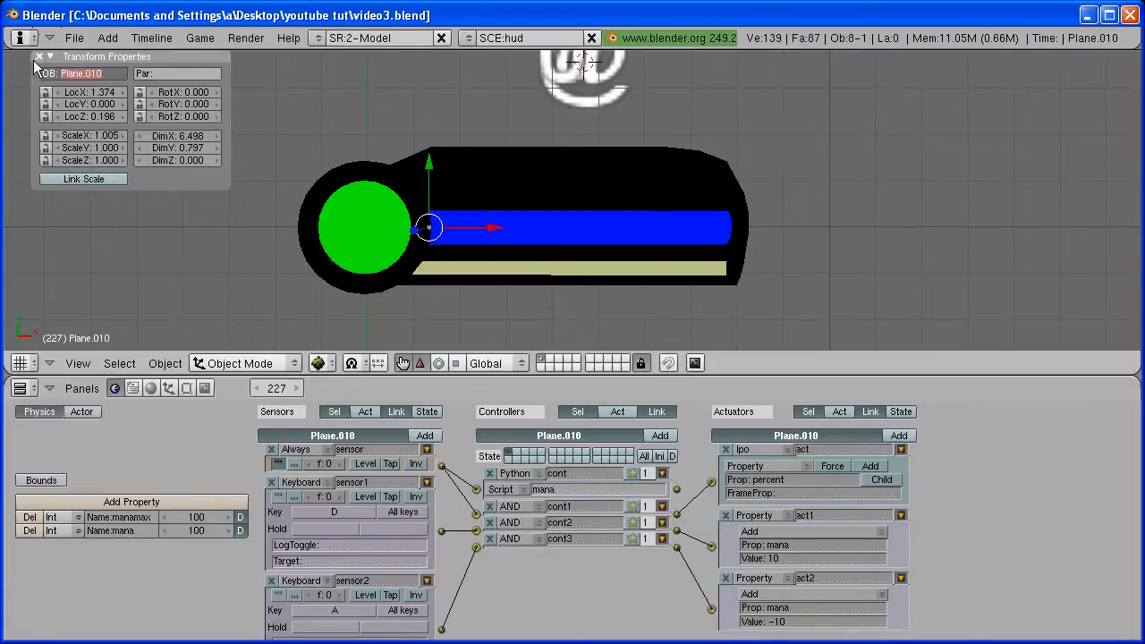
{"action": "left_click", "coordinate": [39, 55]}
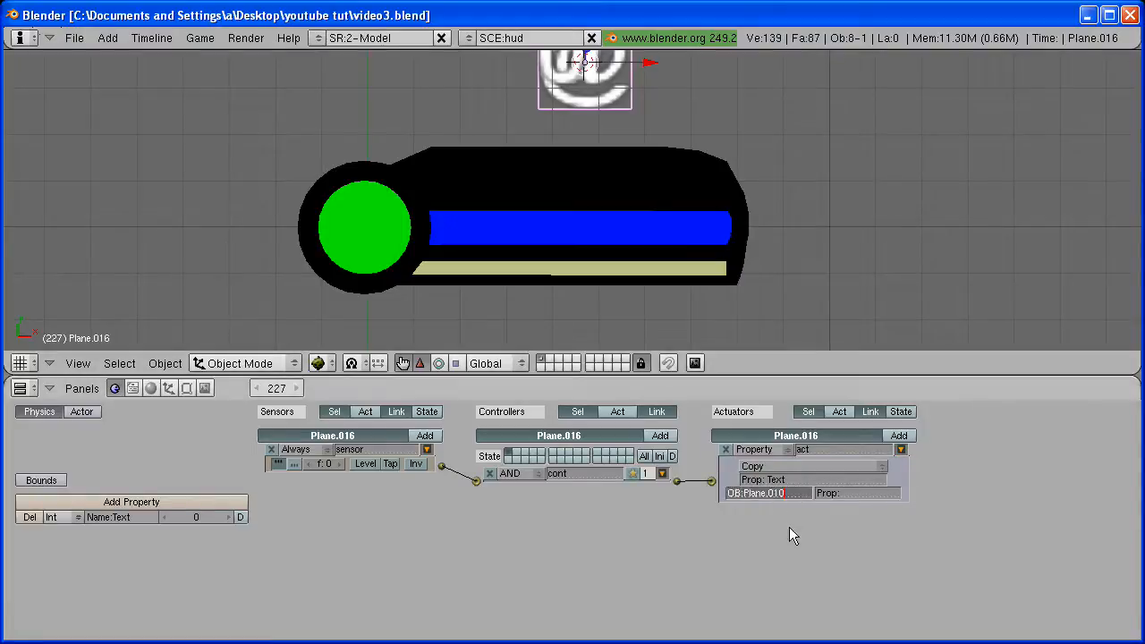
Step: Set the Copy actuator to read the 'mana' property from Plane.010
{"action": "left_click", "coordinate": [855, 493]}
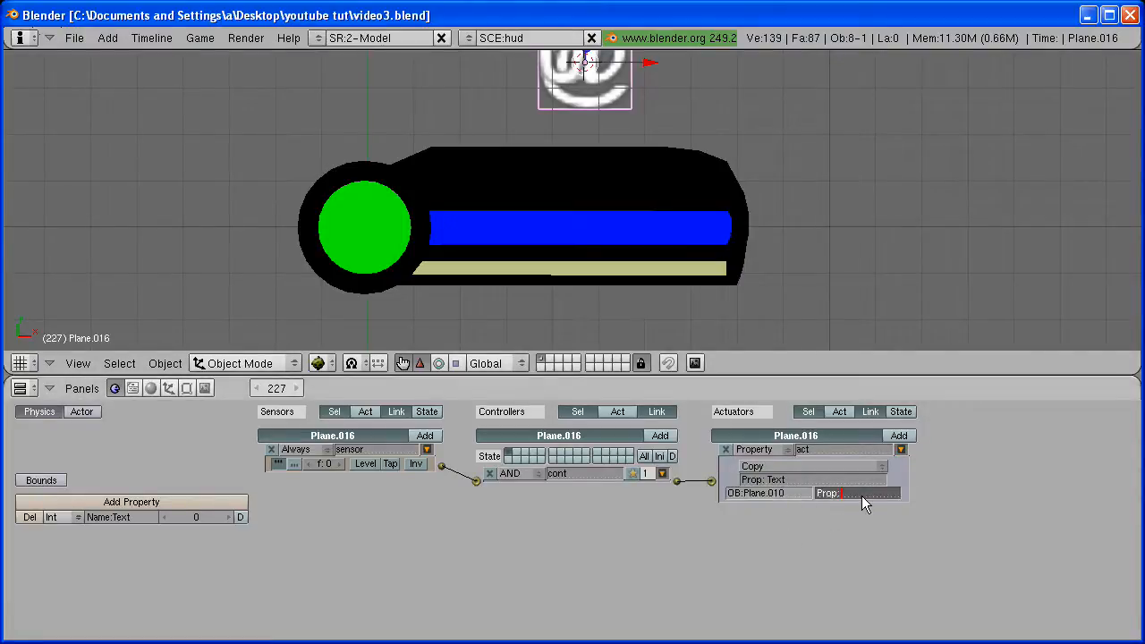
{"action": "type", "text": "mana"}
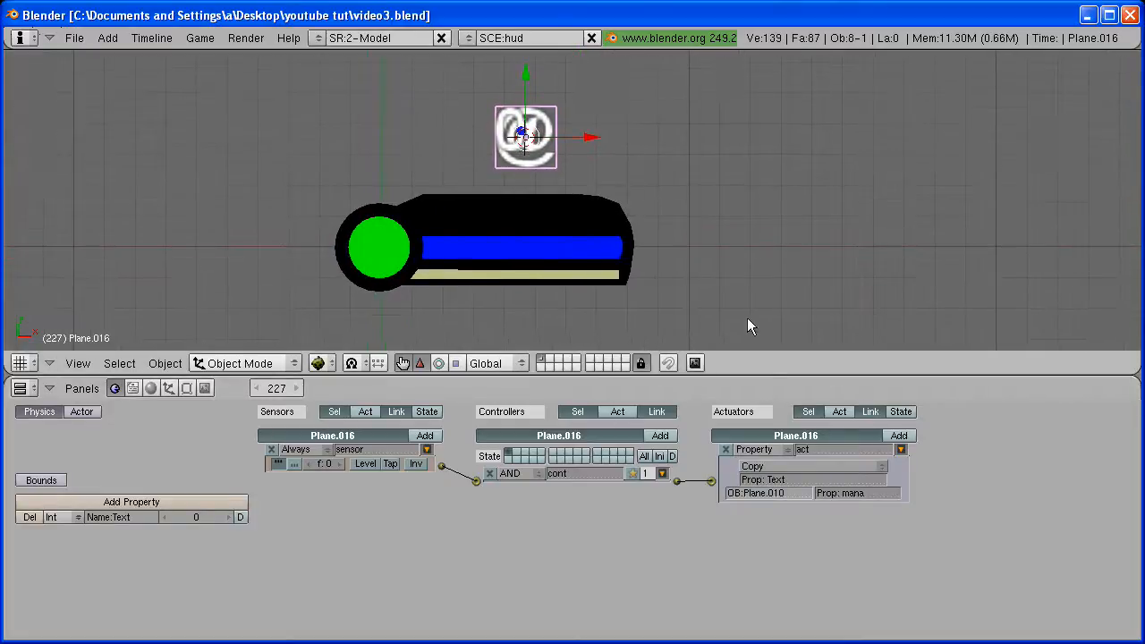
{"action": "mouse_move", "coordinate": [515, 259]}
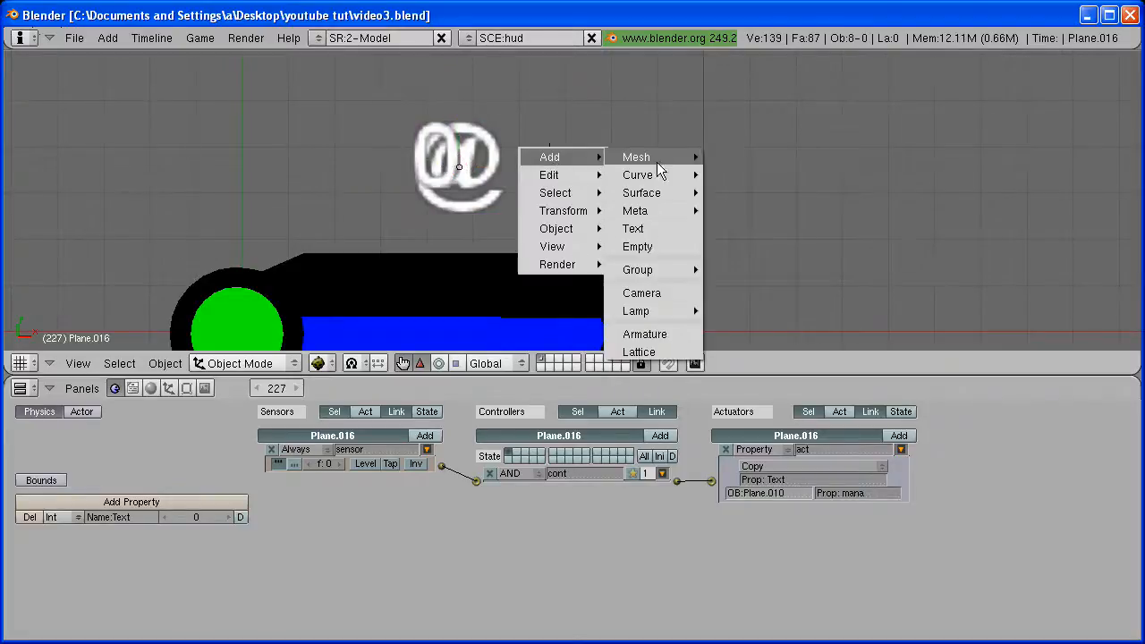
Step: Add a duplicate text plane whose Copy actuator reads 'manamax' from Plane.010
{"action": "left_click", "coordinate": [635, 157]}
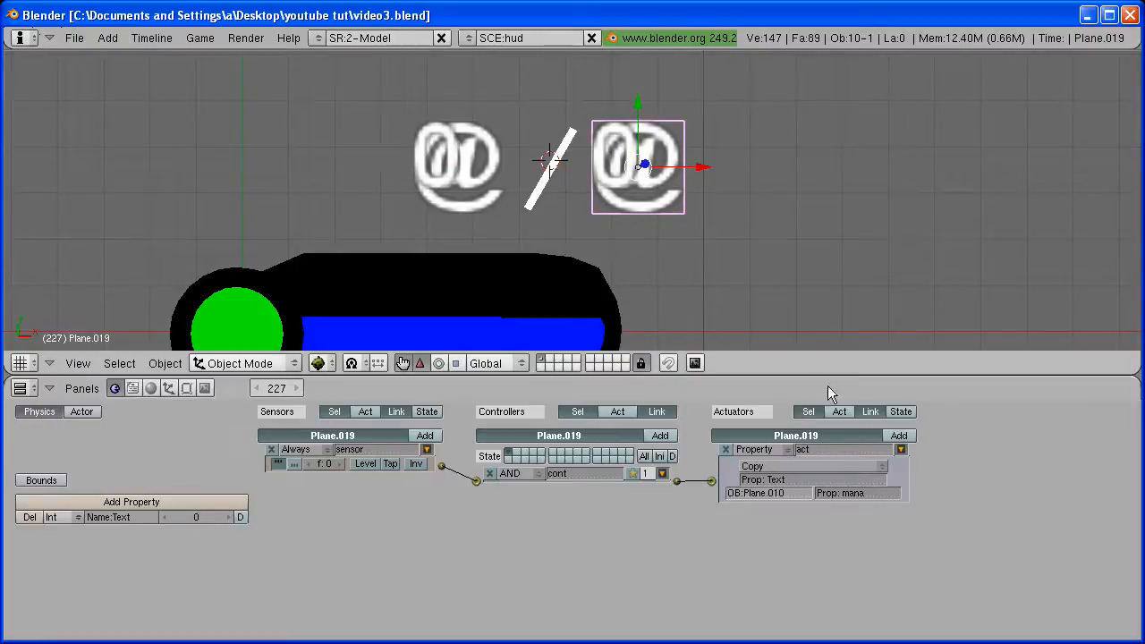
{"action": "left_click", "coordinate": [855, 493]}
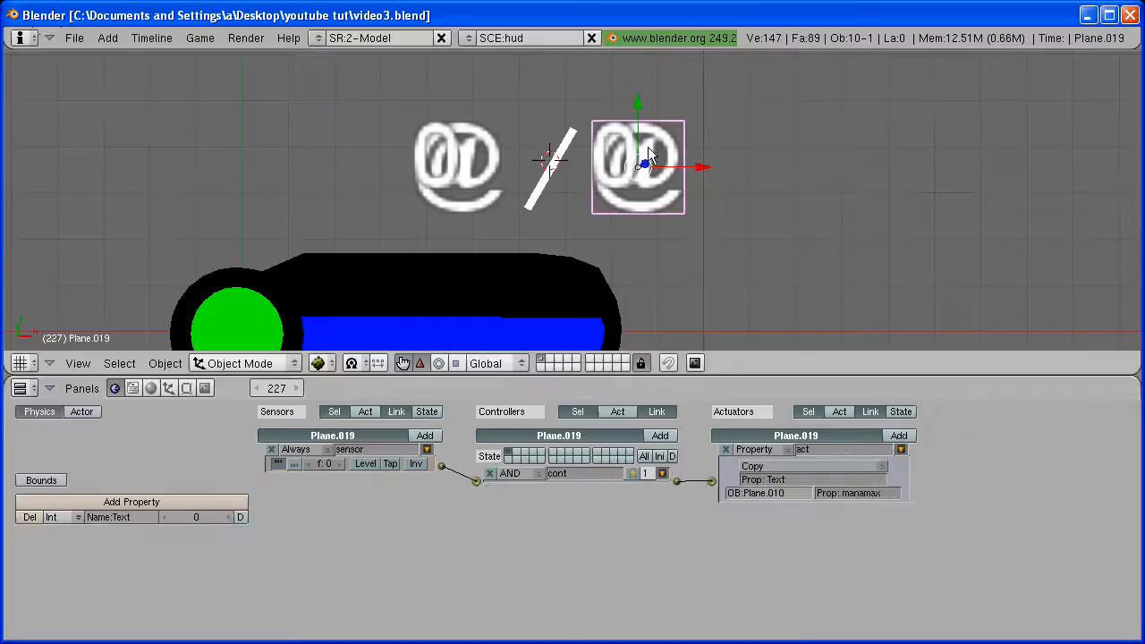
{"action": "mouse_move", "coordinate": [428, 171]}
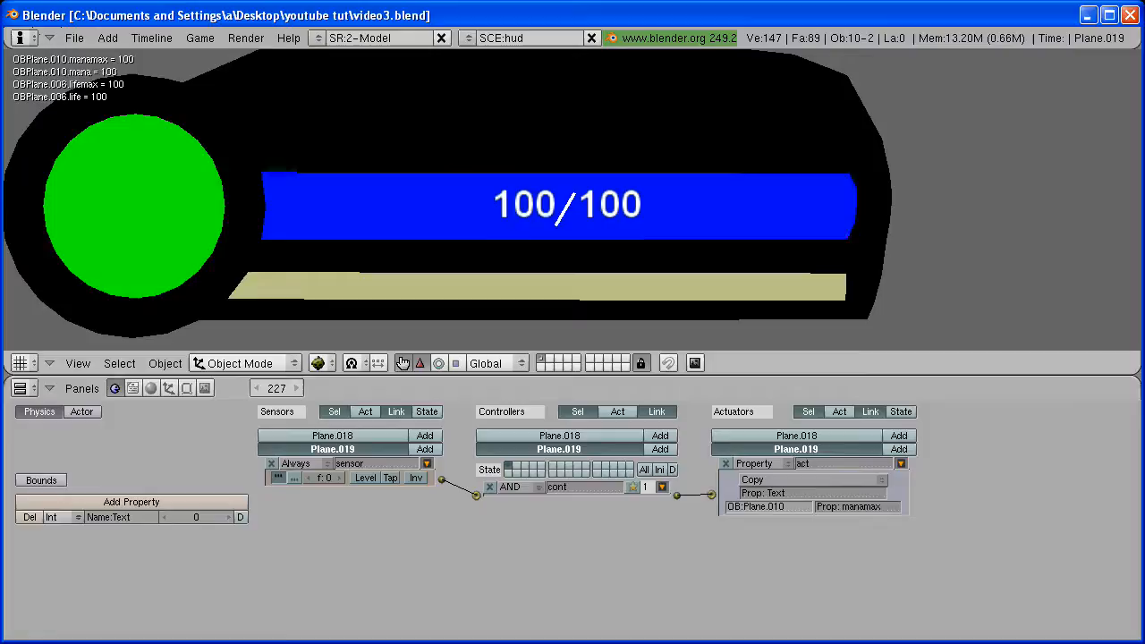
{"action": "left_click", "coordinate": [581, 205]}
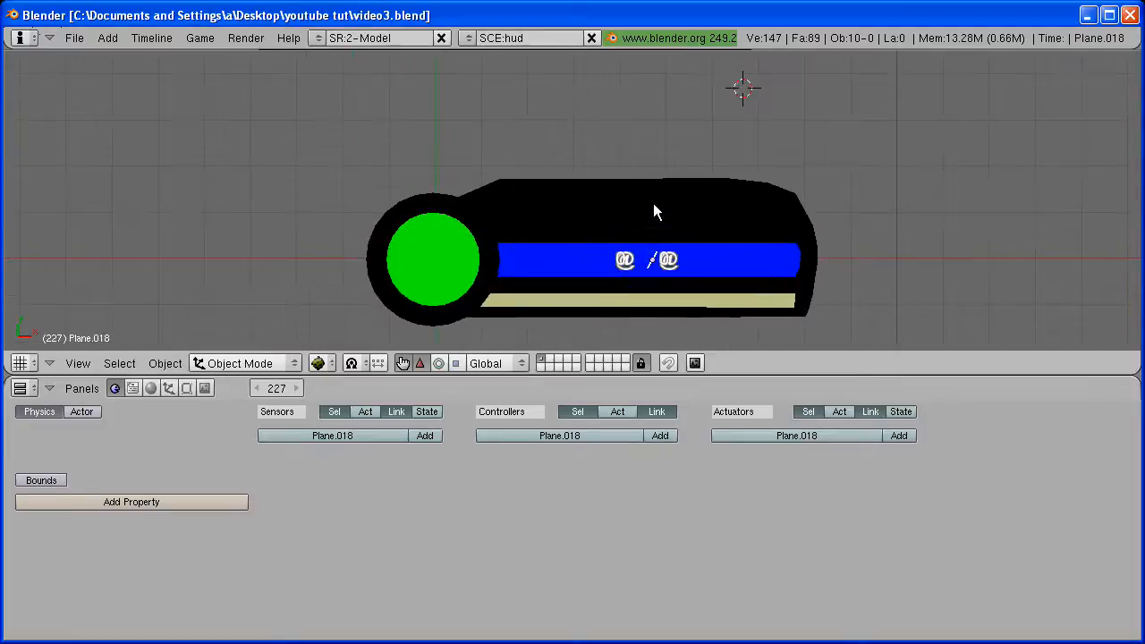
{"action": "mouse_move", "coordinate": [662, 209]}
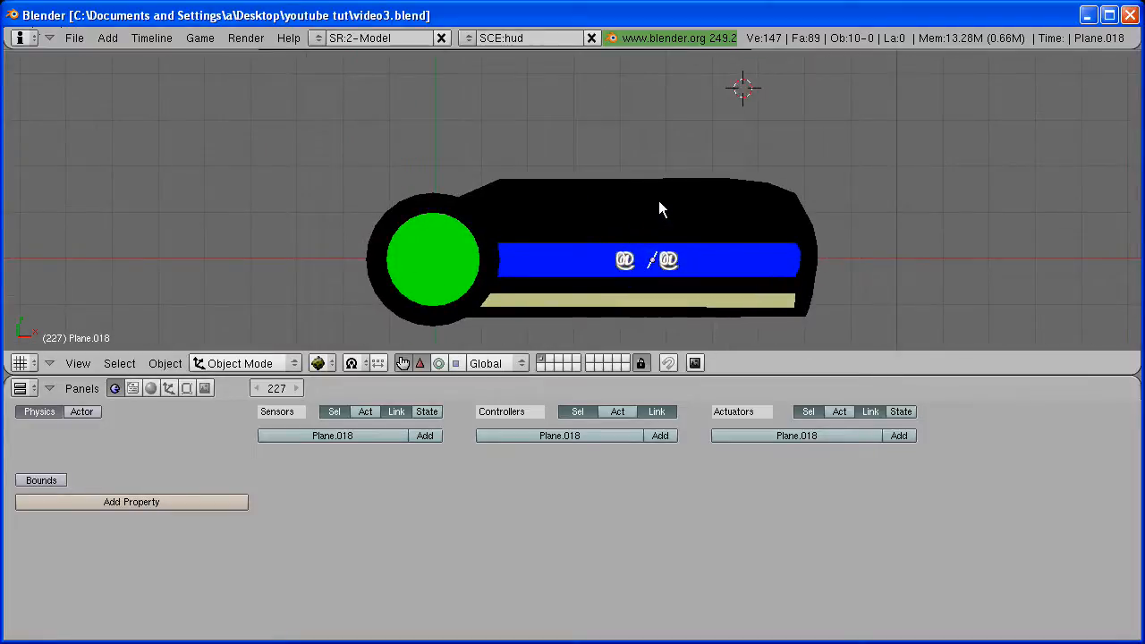
Step: Select Plane.020 and set its Copy actuator to read 'life' from Plane.006
{"action": "left_click", "coordinate": [626, 261]}
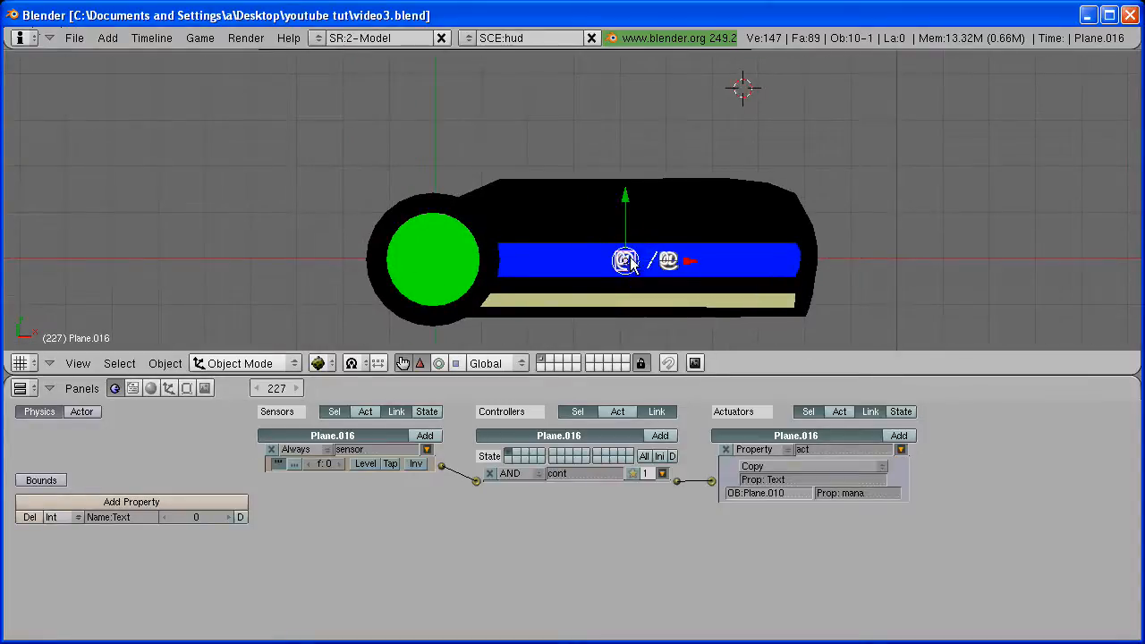
{"action": "mouse_move", "coordinate": [666, 268]}
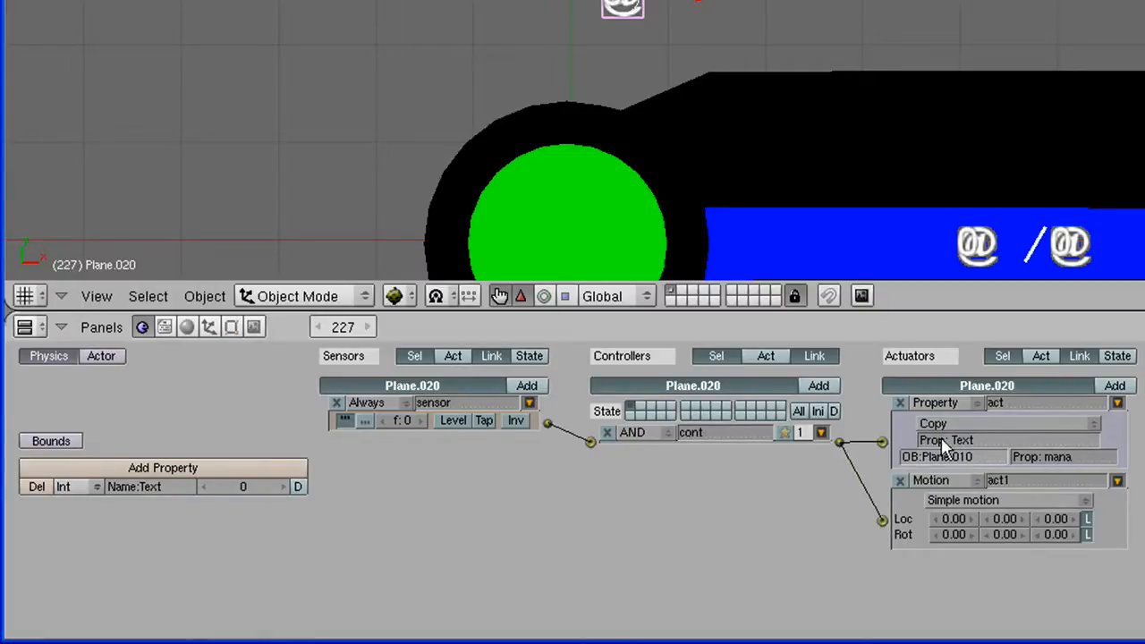
{"action": "left_click", "coordinate": [962, 440]}
{"action": "type", "text": "percen"}
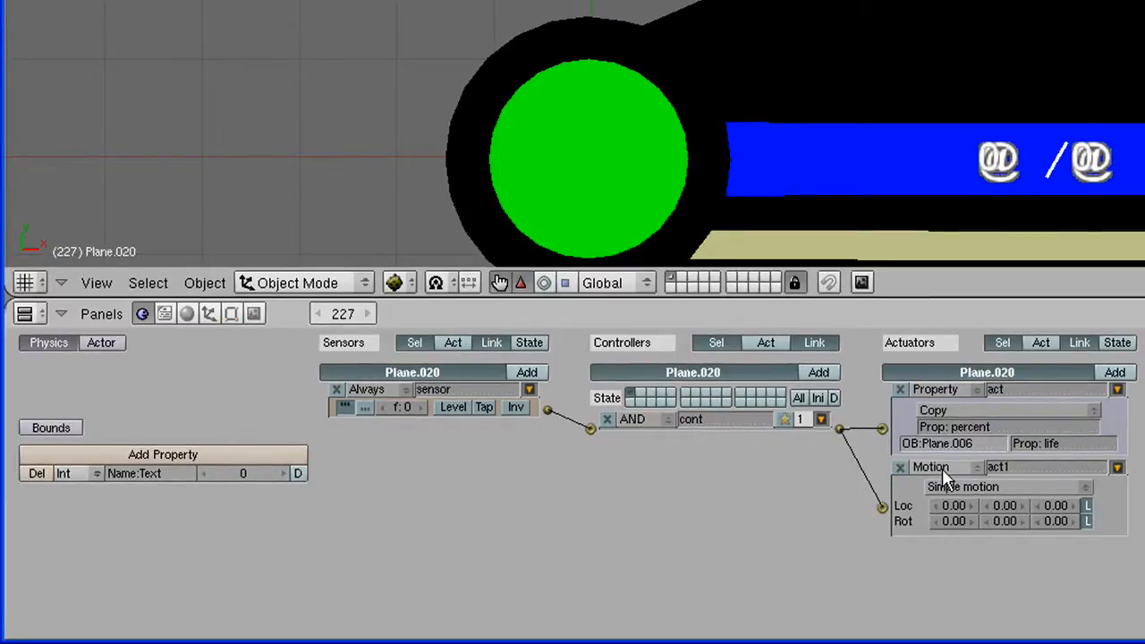
Step: Make the second actuator a Property actuator assigning percent+"%" to Text
{"action": "left_click", "coordinate": [934, 465]}
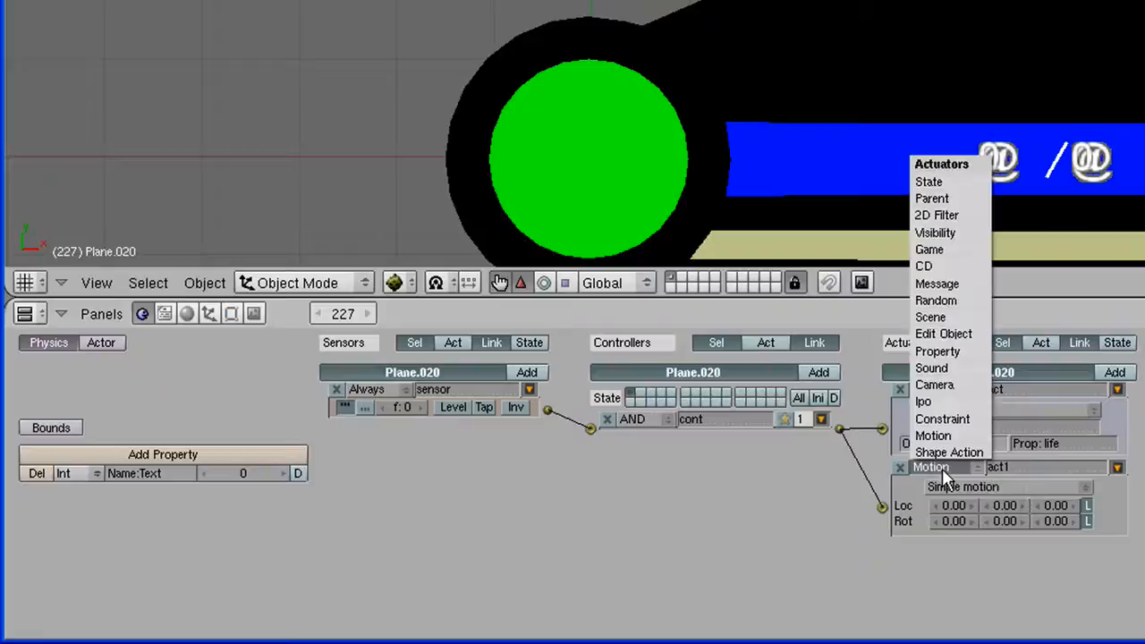
{"action": "mouse_move", "coordinate": [937, 350]}
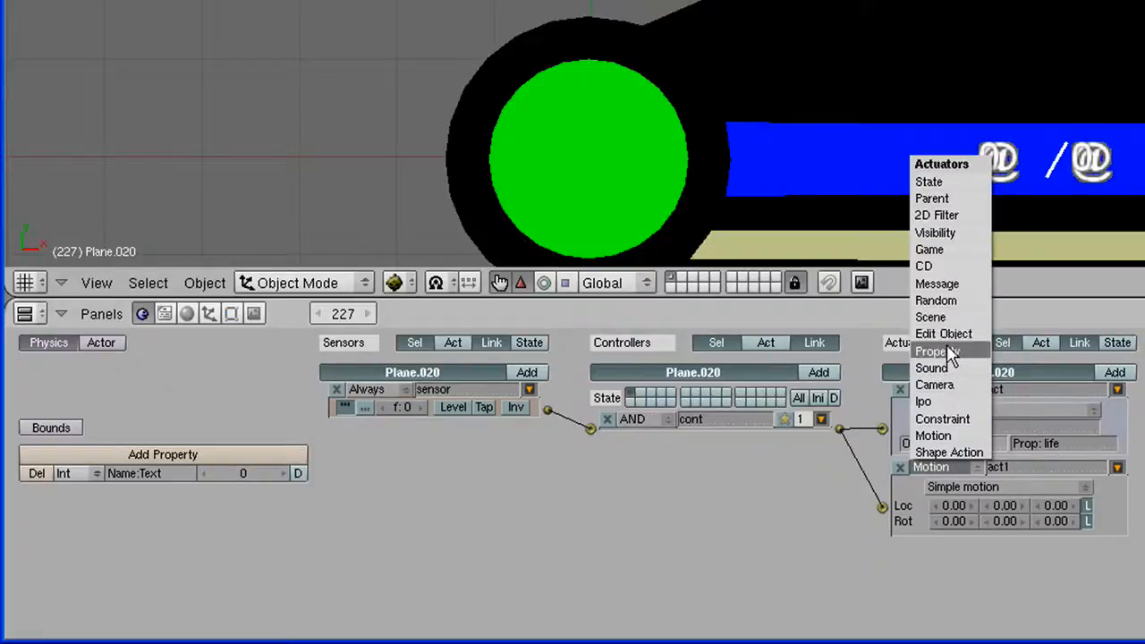
{"action": "left_click", "coordinate": [937, 351]}
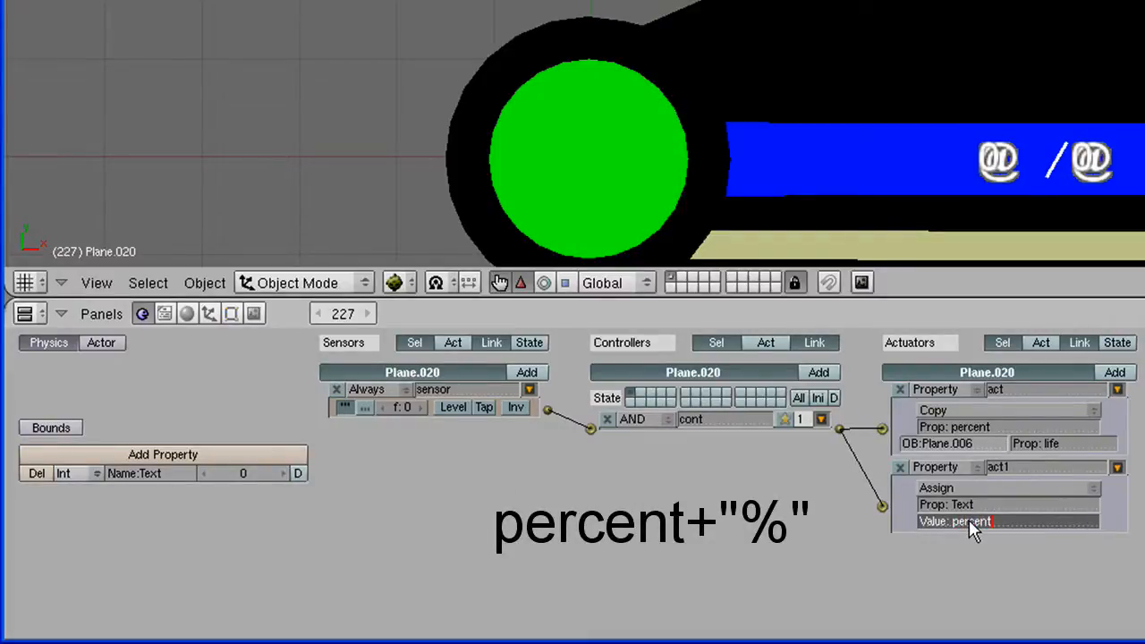
{"action": "type", "text": "+"}
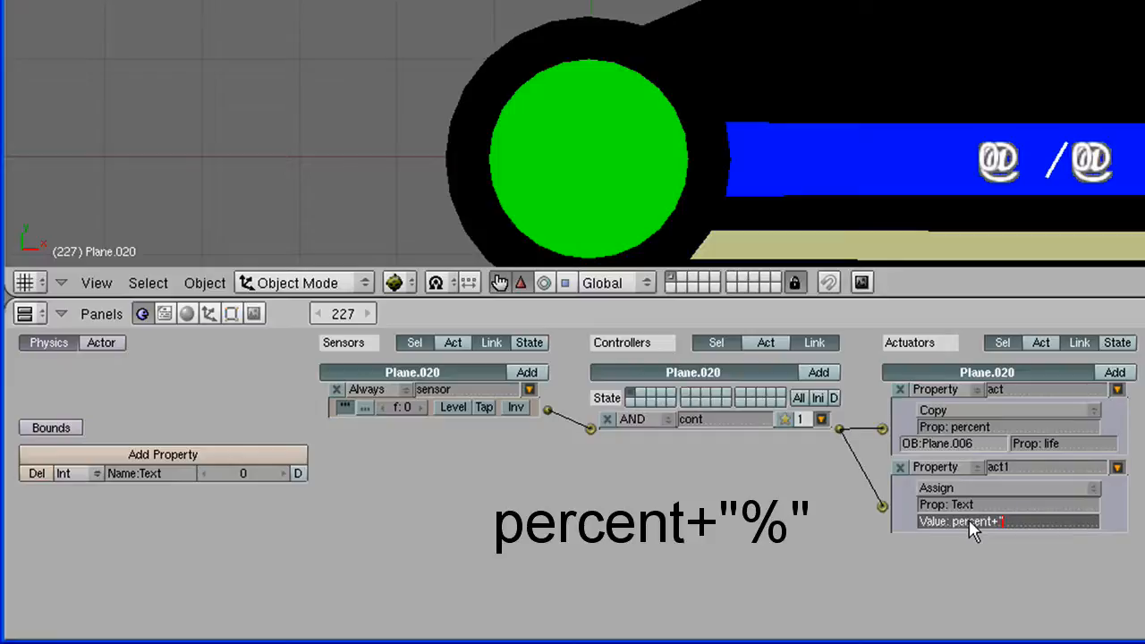
{"action": "type", "text": "%\""}
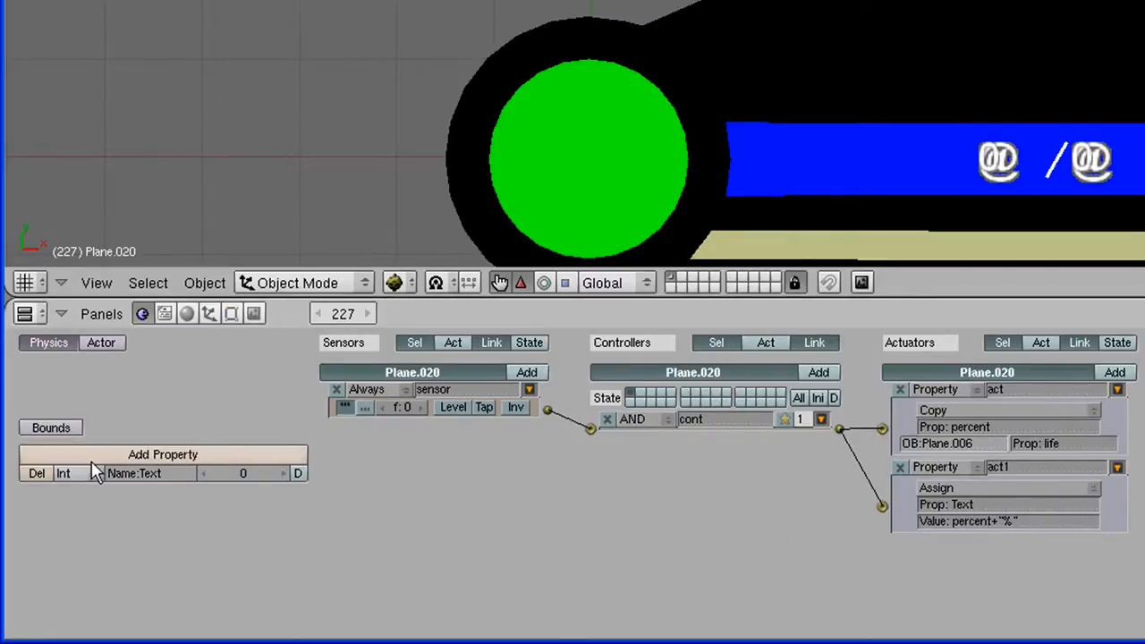
Step: Change the Text game property's type to String
{"action": "left_click", "coordinate": [62, 472]}
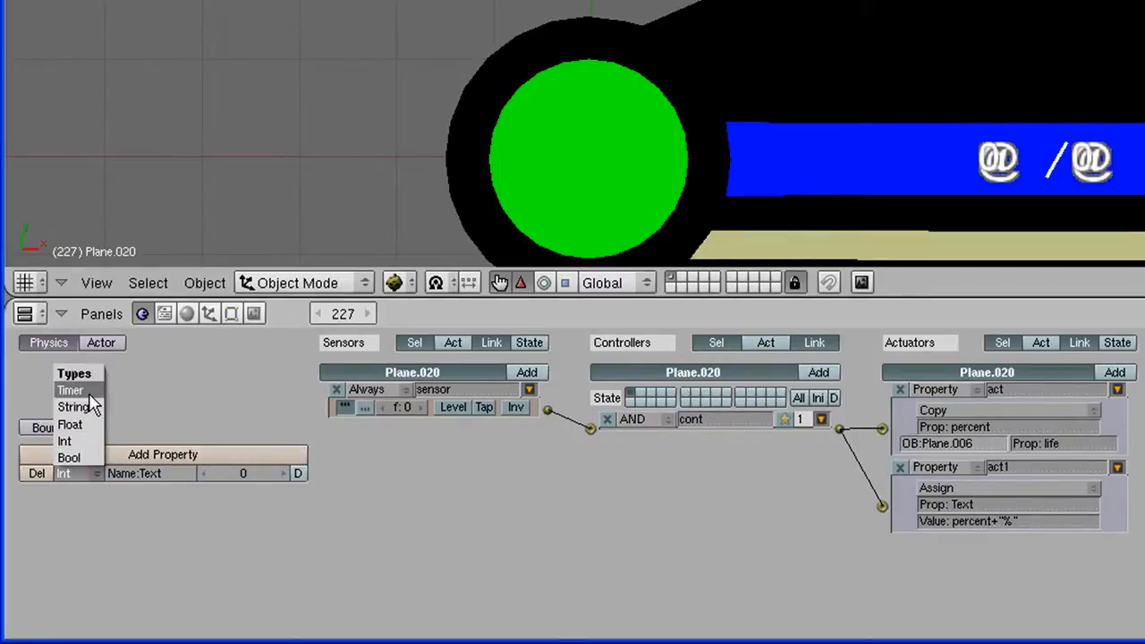
{"action": "left_click", "coordinate": [74, 408]}
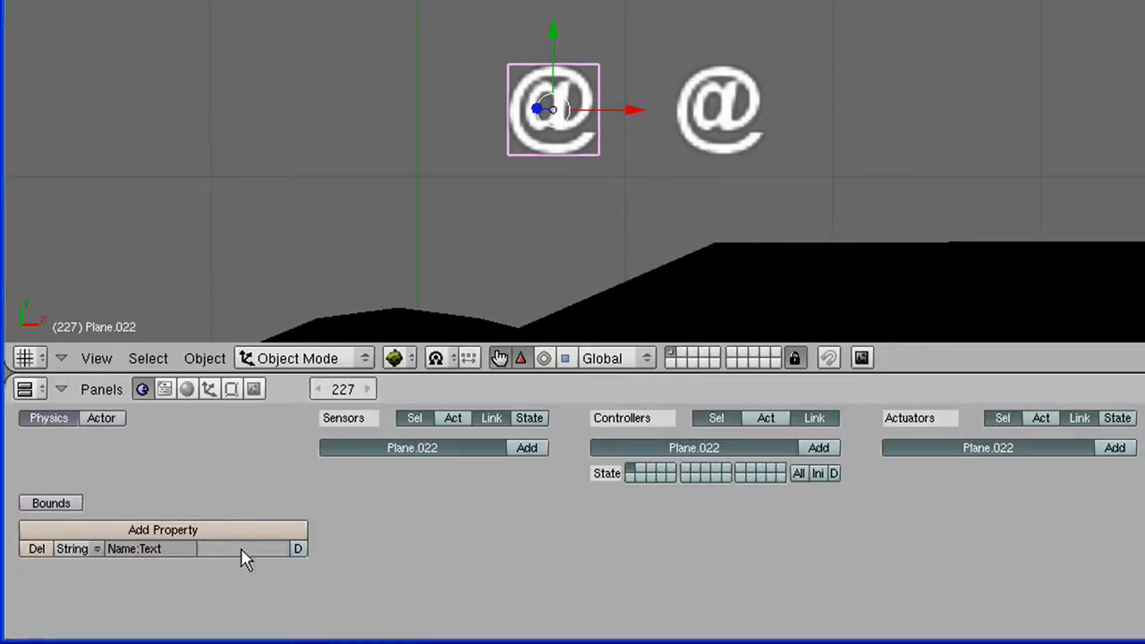
Step: Set the label's Text property to 'Life:' and position it on the HUD beside the percent value
{"action": "left_click", "coordinate": [242, 547]}
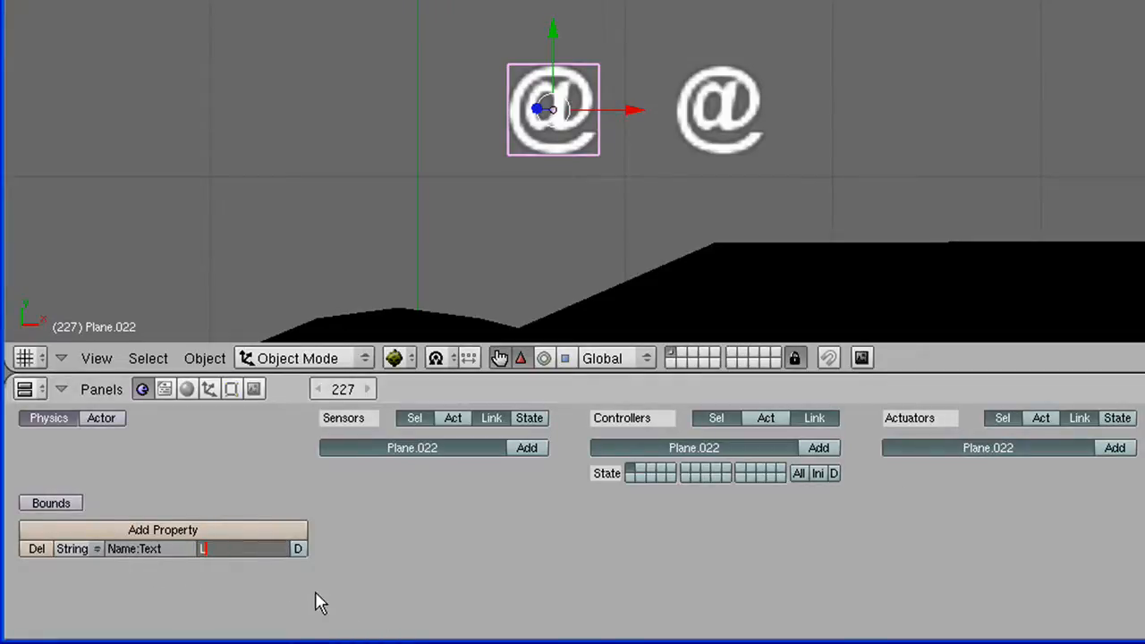
{"action": "type", "text": "Life:"}
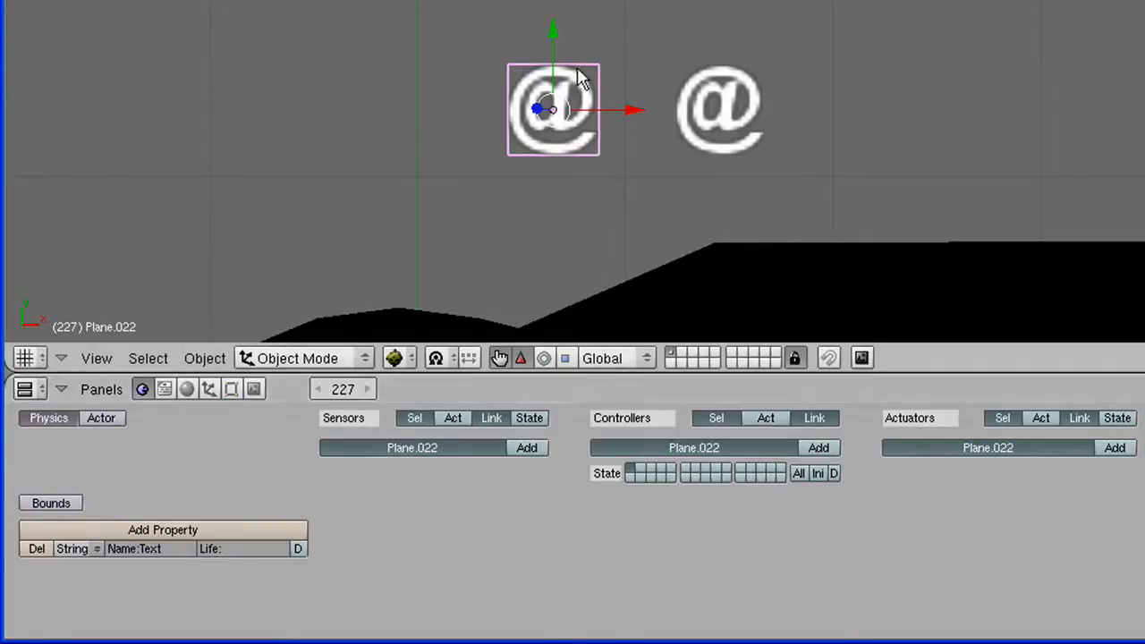
{"action": "left_click_drag", "start_coordinate": [582, 107], "coordinate": [540, 107]}
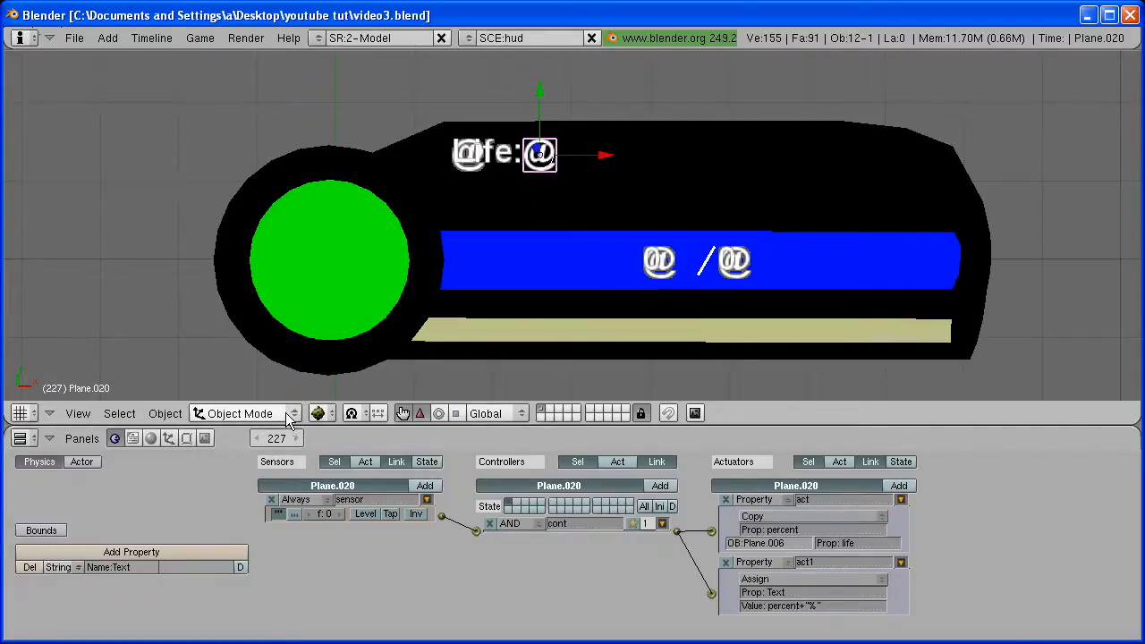
Step: In Vertex Paint mode, pick a green paint colour and apply it to the percent text object
{"action": "left_click", "coordinate": [242, 412]}
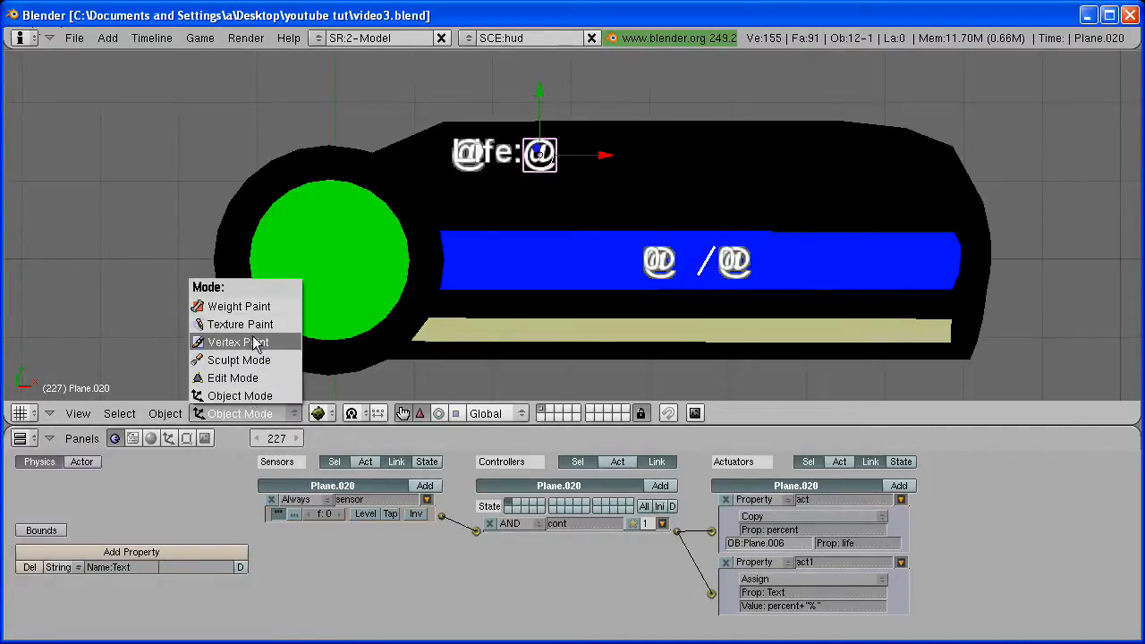
{"action": "left_click", "coordinate": [235, 342]}
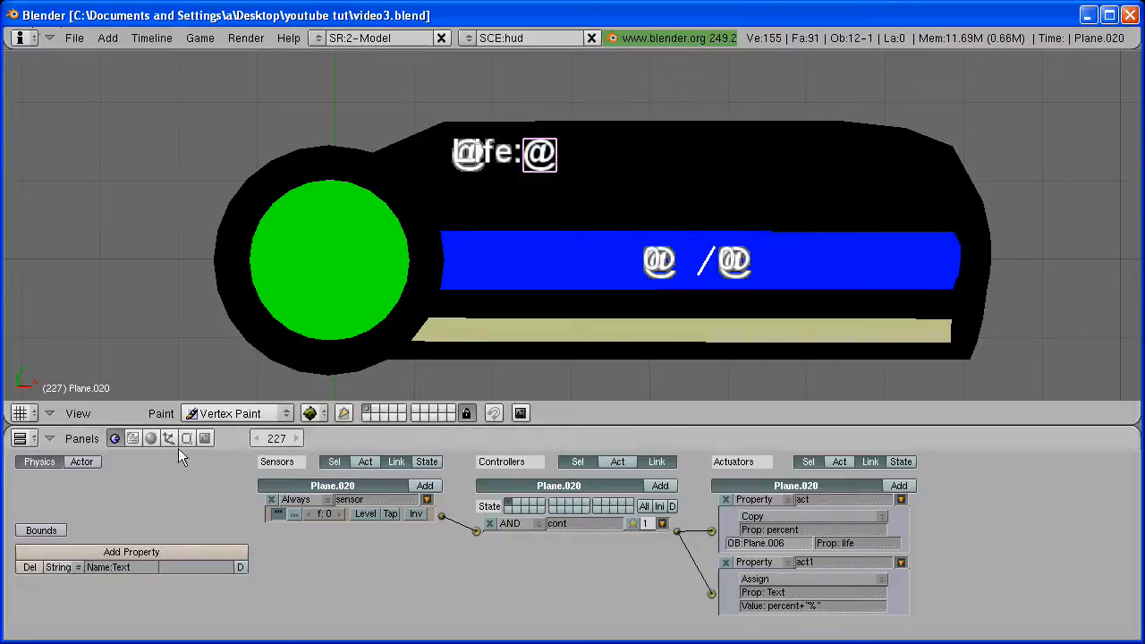
{"action": "left_click", "coordinate": [186, 436]}
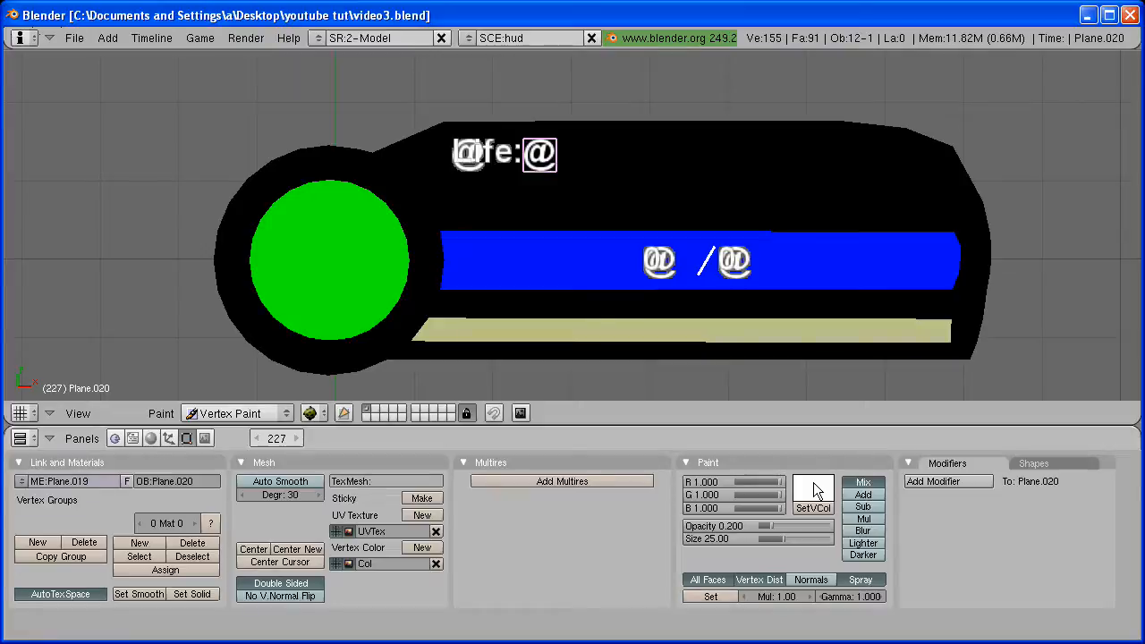
{"action": "left_click", "coordinate": [812, 494]}
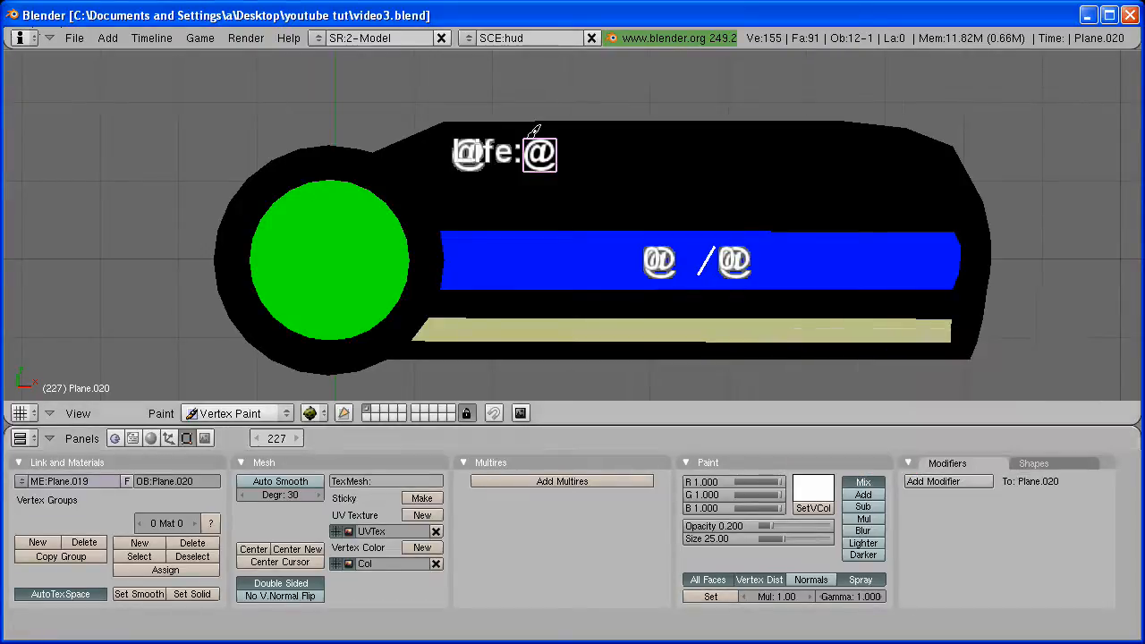
{"action": "left_click", "coordinate": [812, 483]}
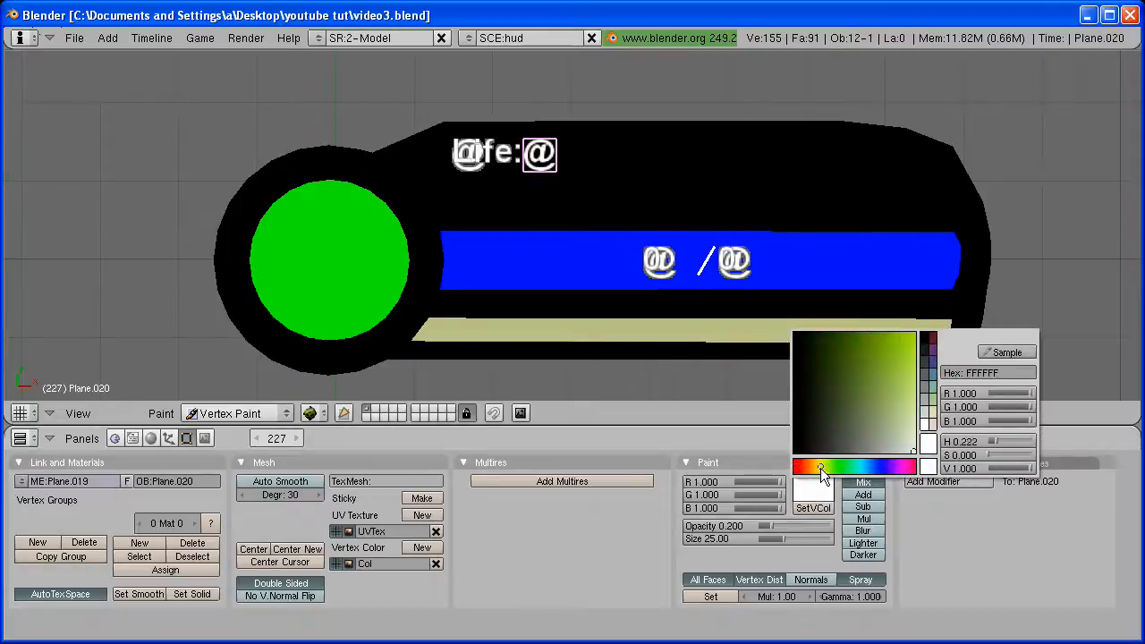
{"action": "left_click", "coordinate": [838, 465]}
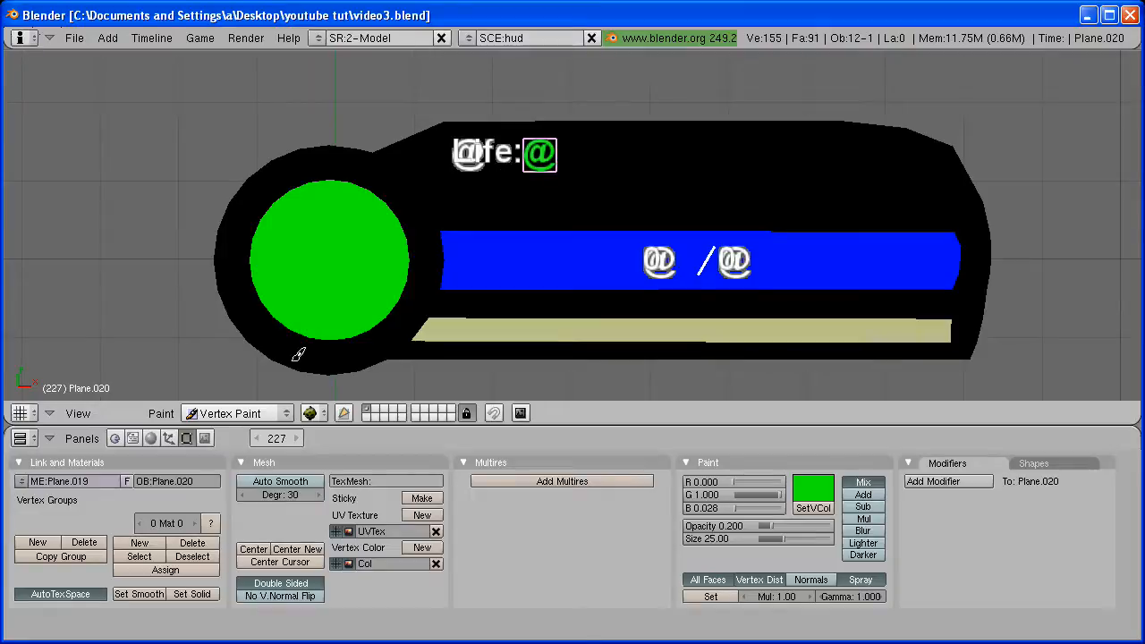
{"action": "left_click", "coordinate": [236, 411]}
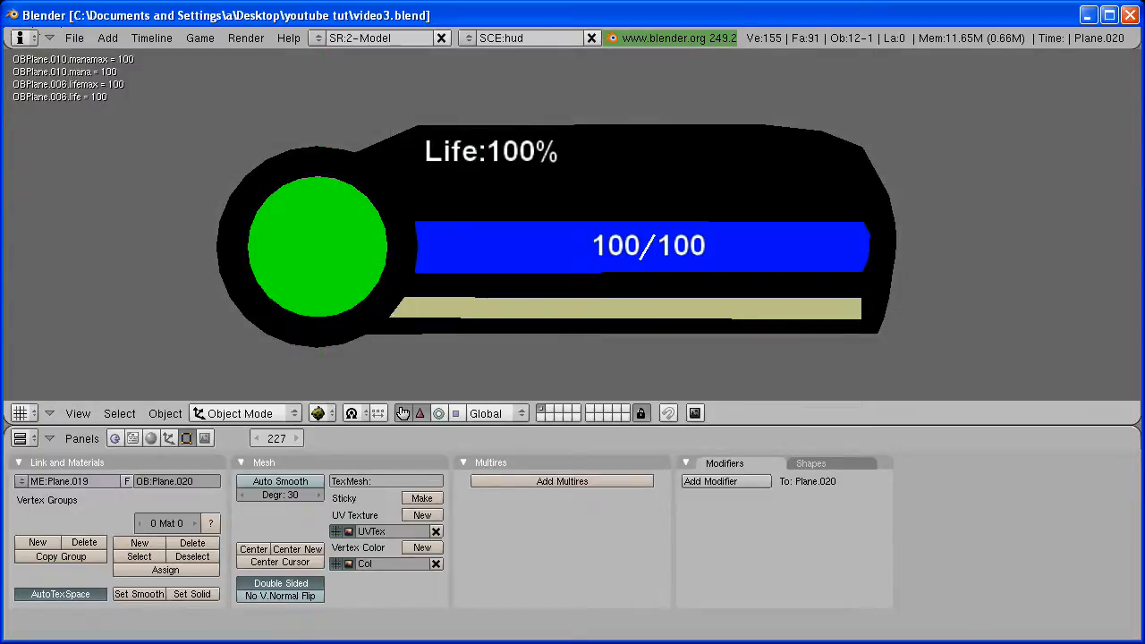
Step: After the test run shows Life:100%, enter Edit Mode and show the Texture Face settings of the percent text
{"action": "key", "text": "TAB"}
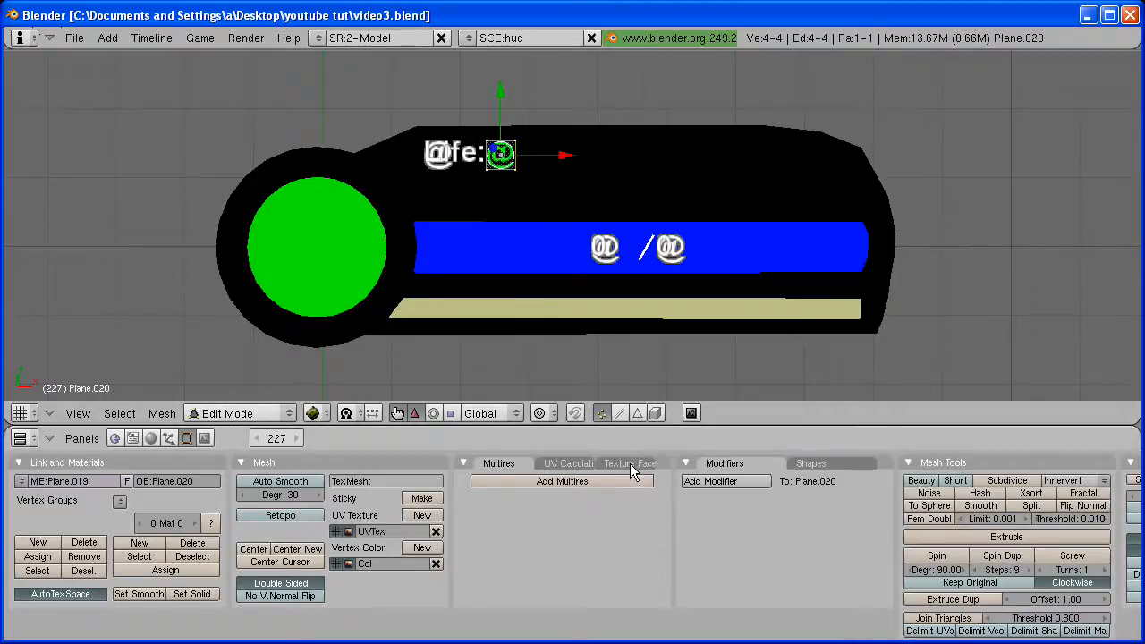
{"action": "left_click", "coordinate": [630, 462]}
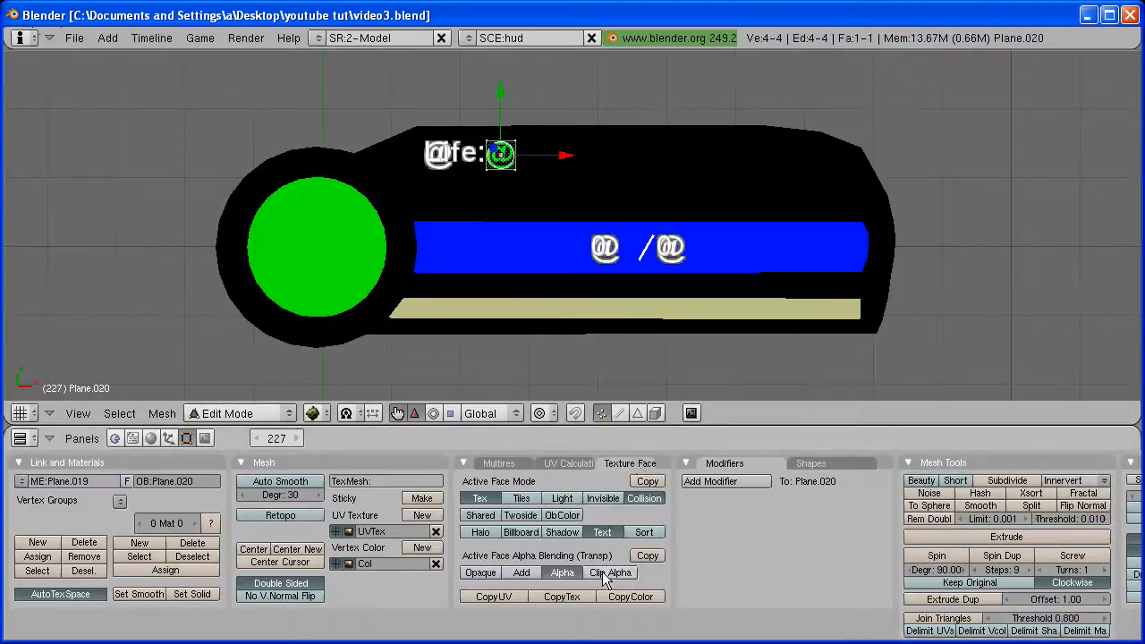